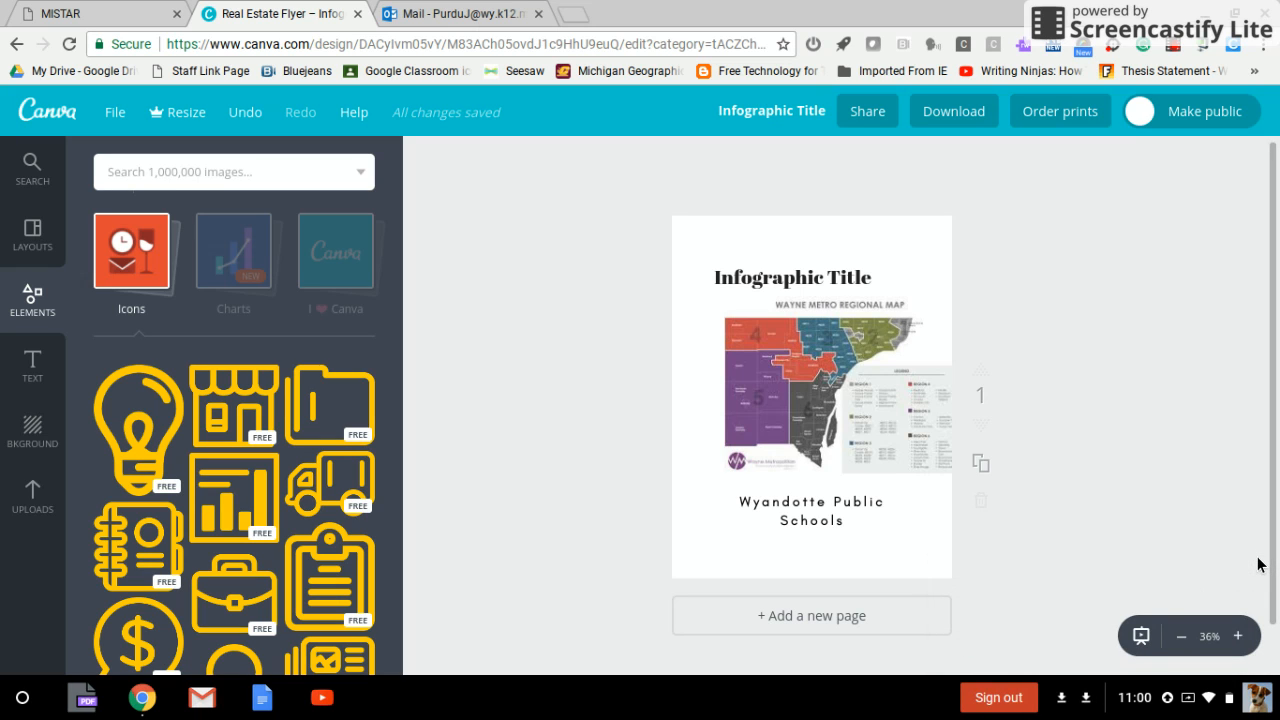
mouse_move(1173, 535)
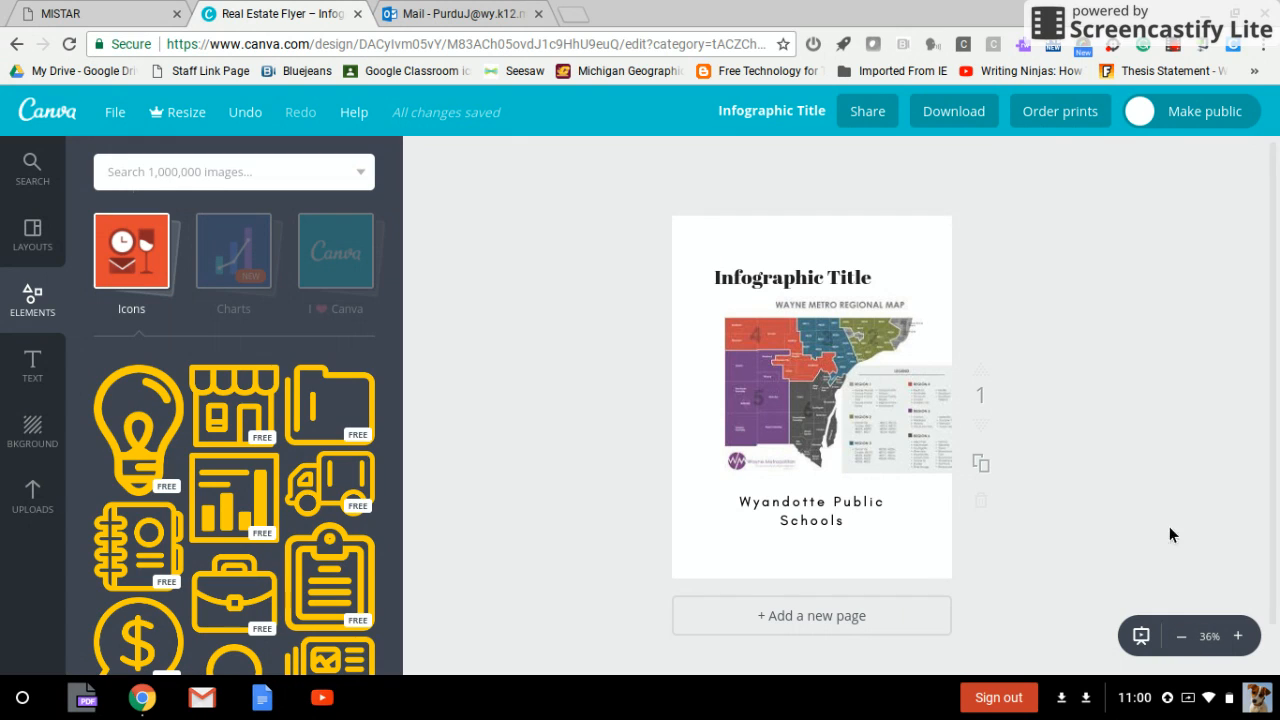
Select the Wayne Metro regional map image to show its image toolbar
left_click(840, 390)
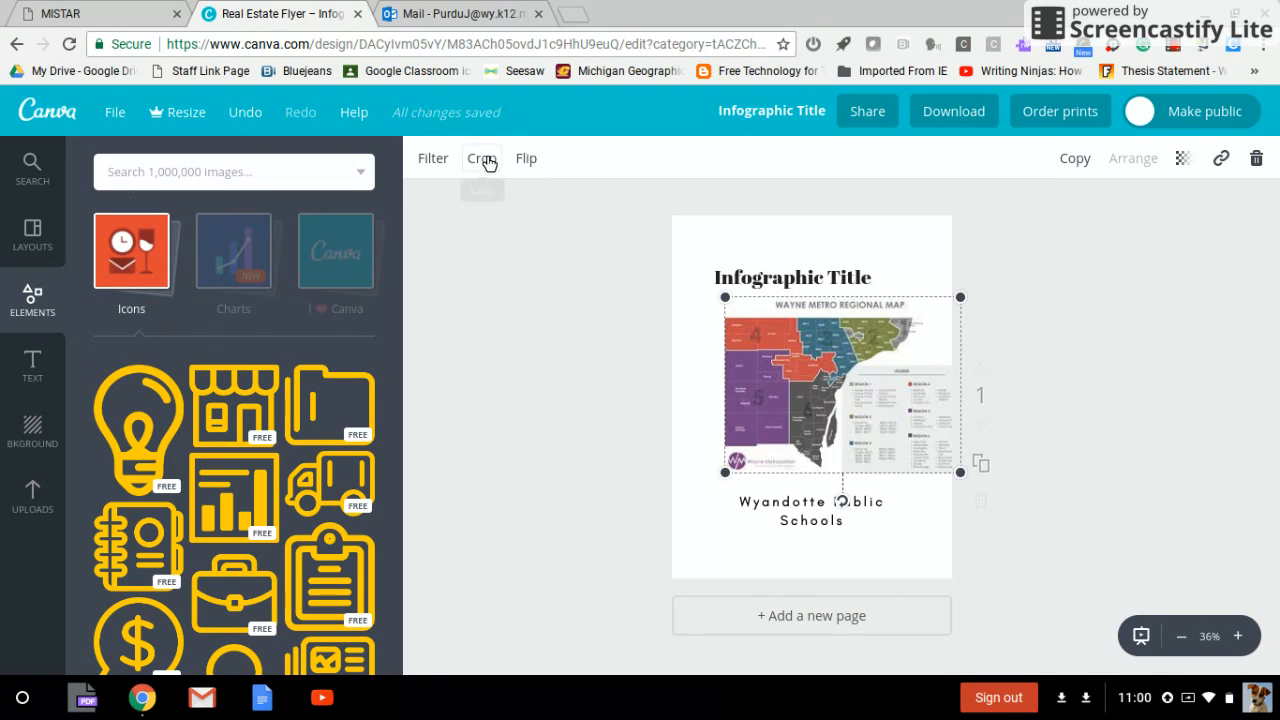
Enter crop mode and narrow the crop frame around the dark grey county area
left_click(482, 158)
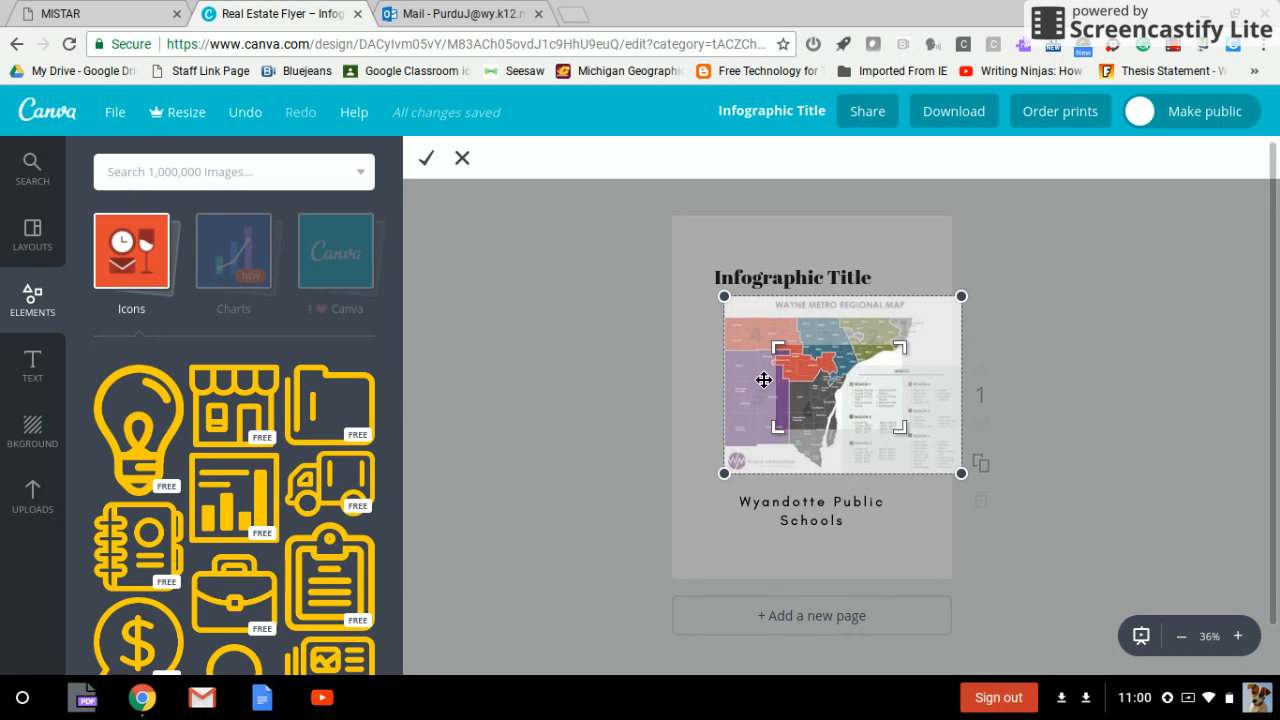
left_click_drag(765, 380, 765, 405)
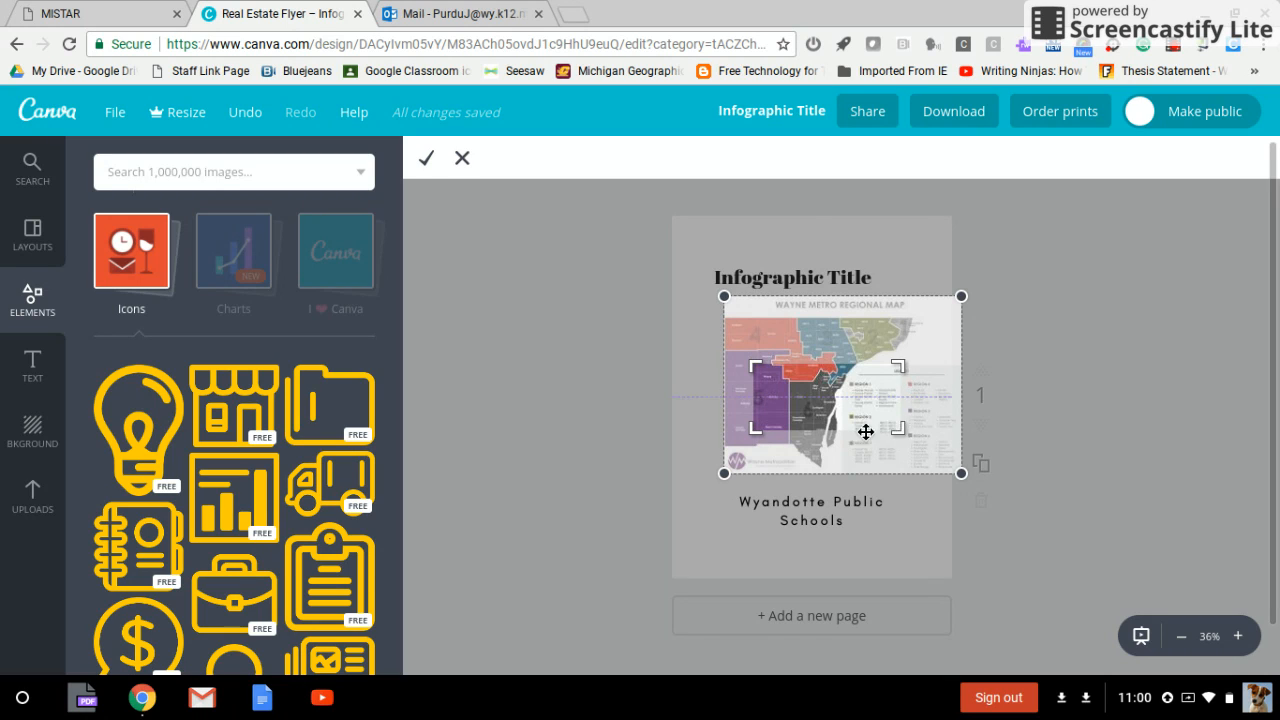
left_click_drag(866, 431, 853, 455)
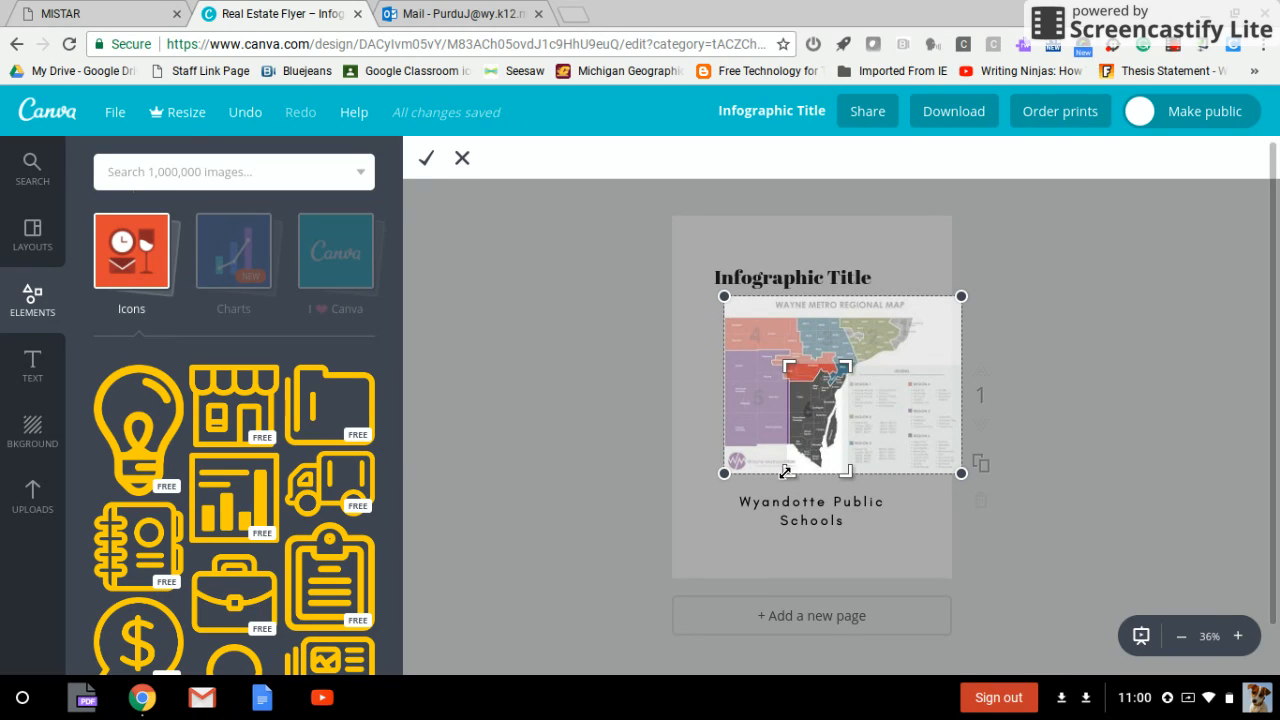
mouse_move(388, 234)
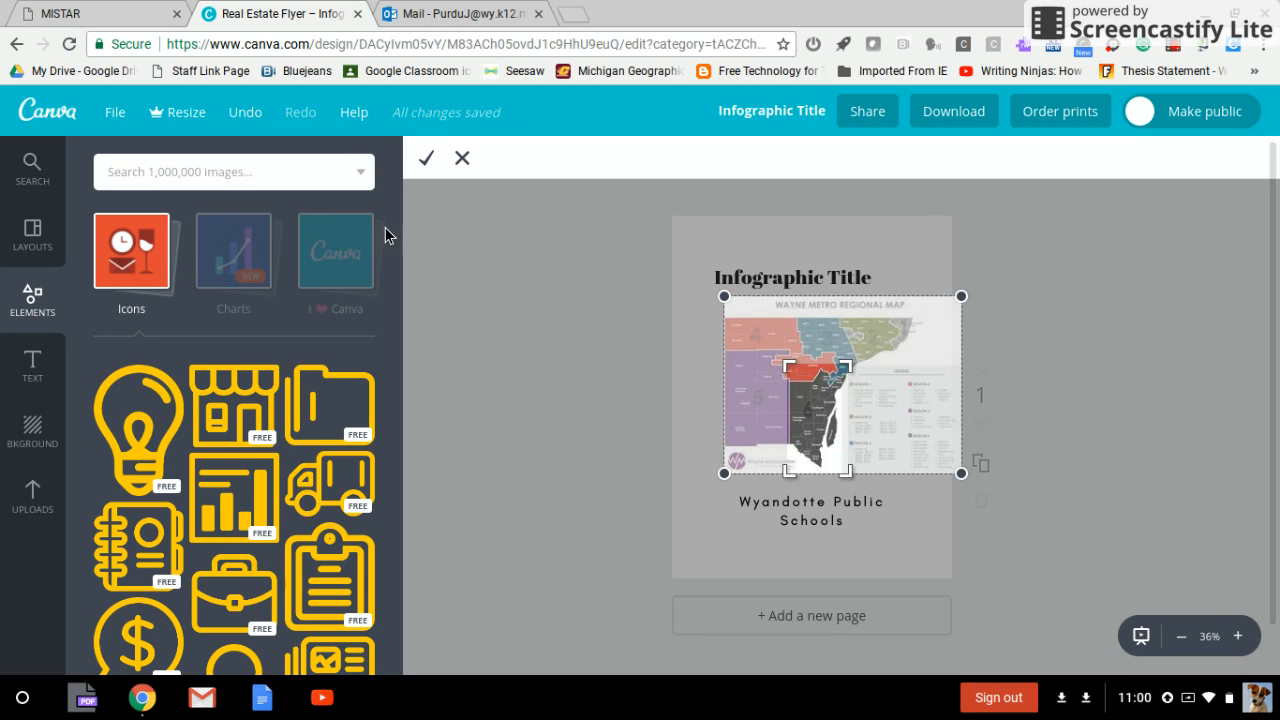
Apply the crop, move the map under the title, and enlarge it above the caption
left_click(426, 157)
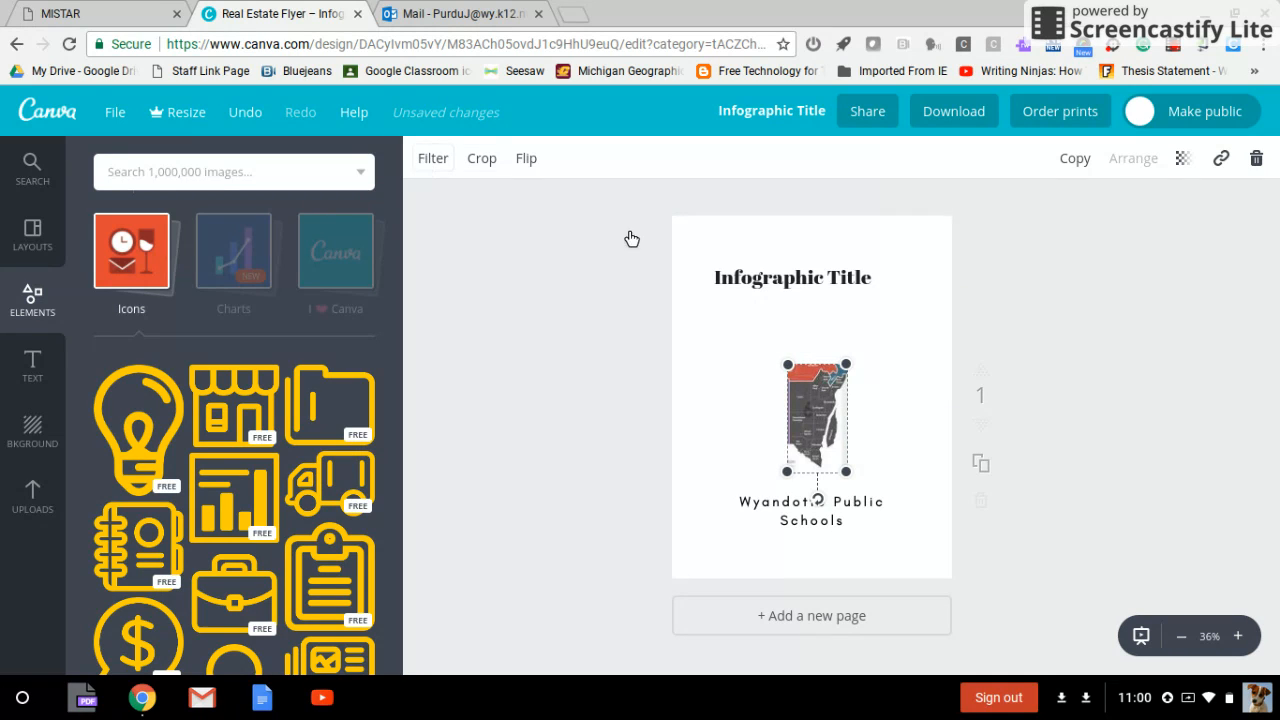
left_click_drag(817, 417, 777, 375)
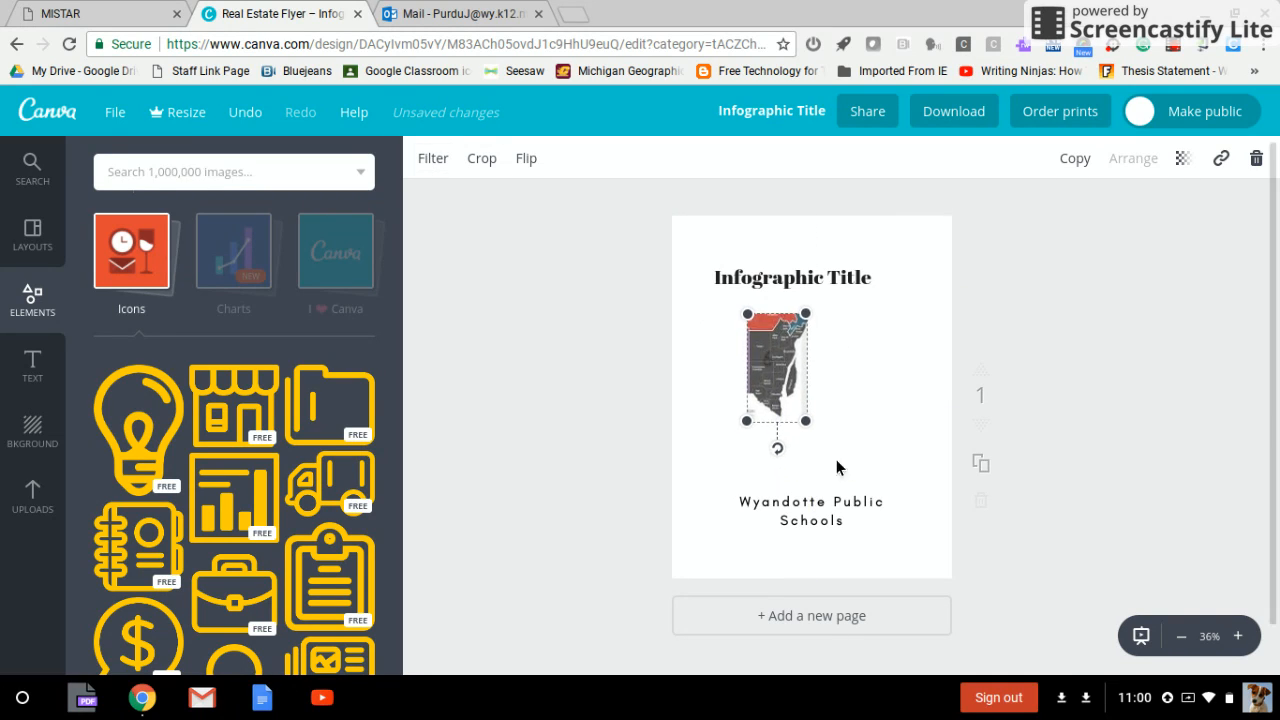
left_click_drag(807, 420, 824, 453)
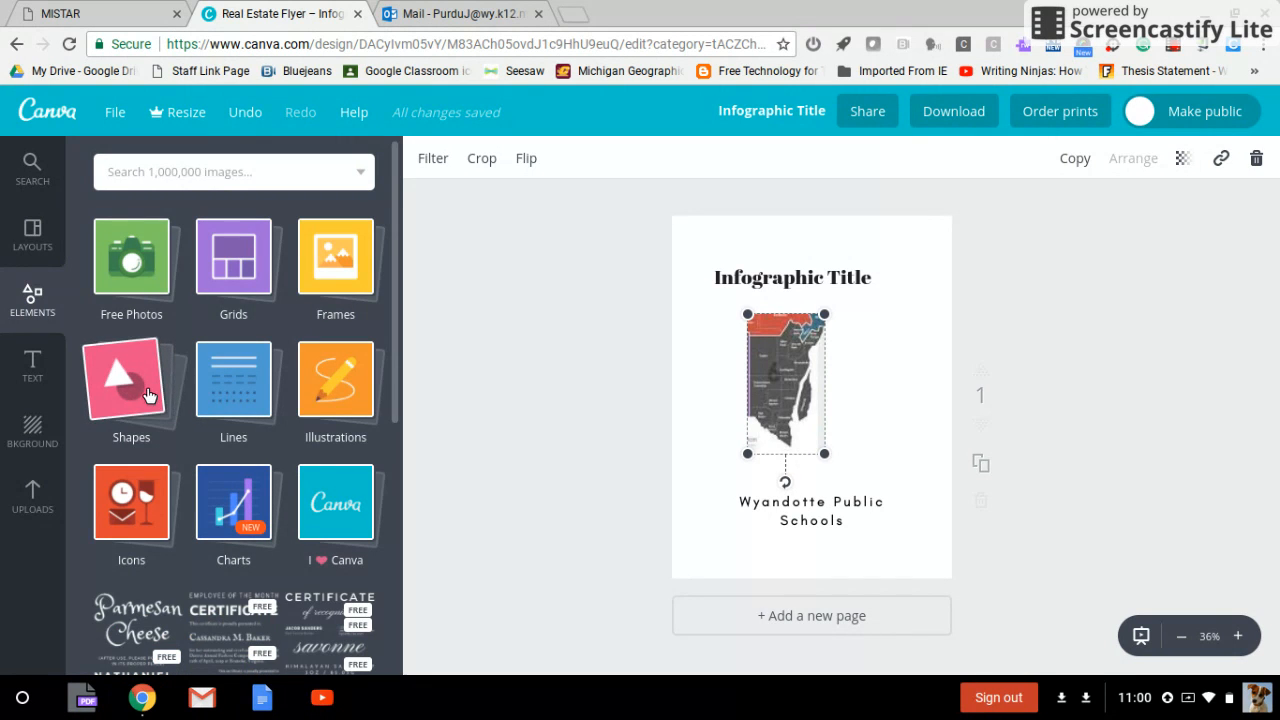
left_click(131, 388)
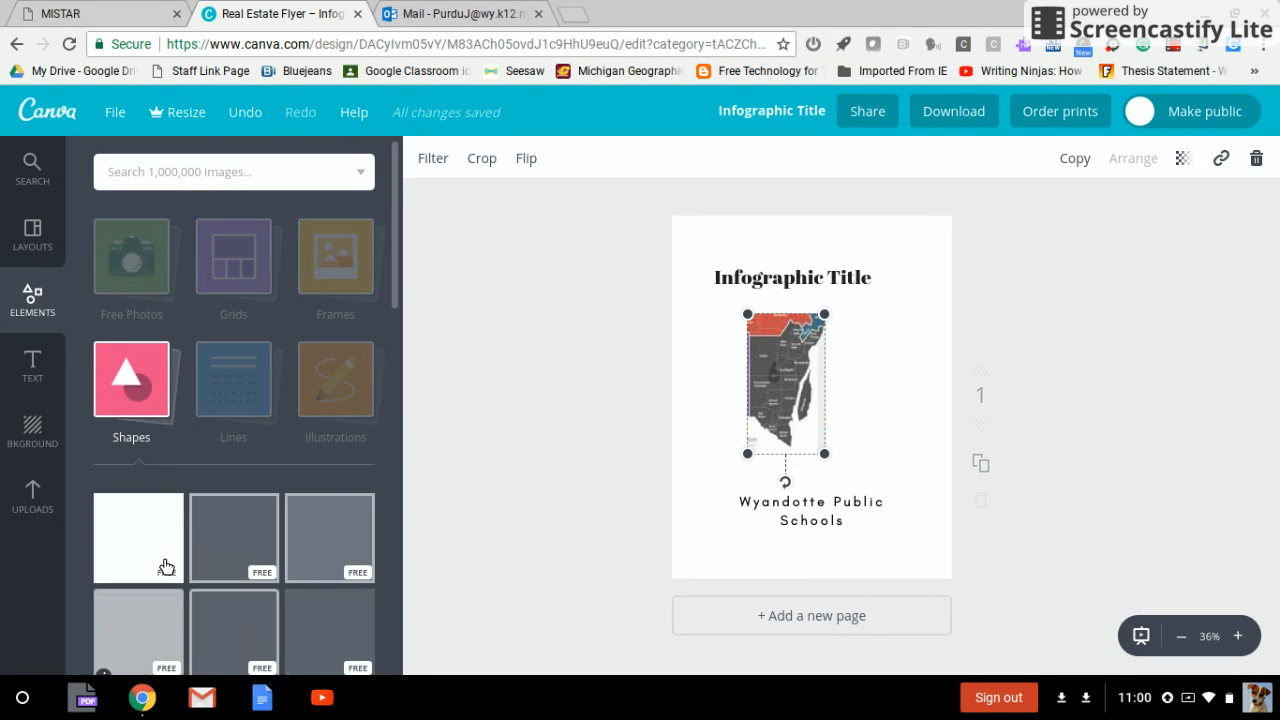
scroll("down", 3)
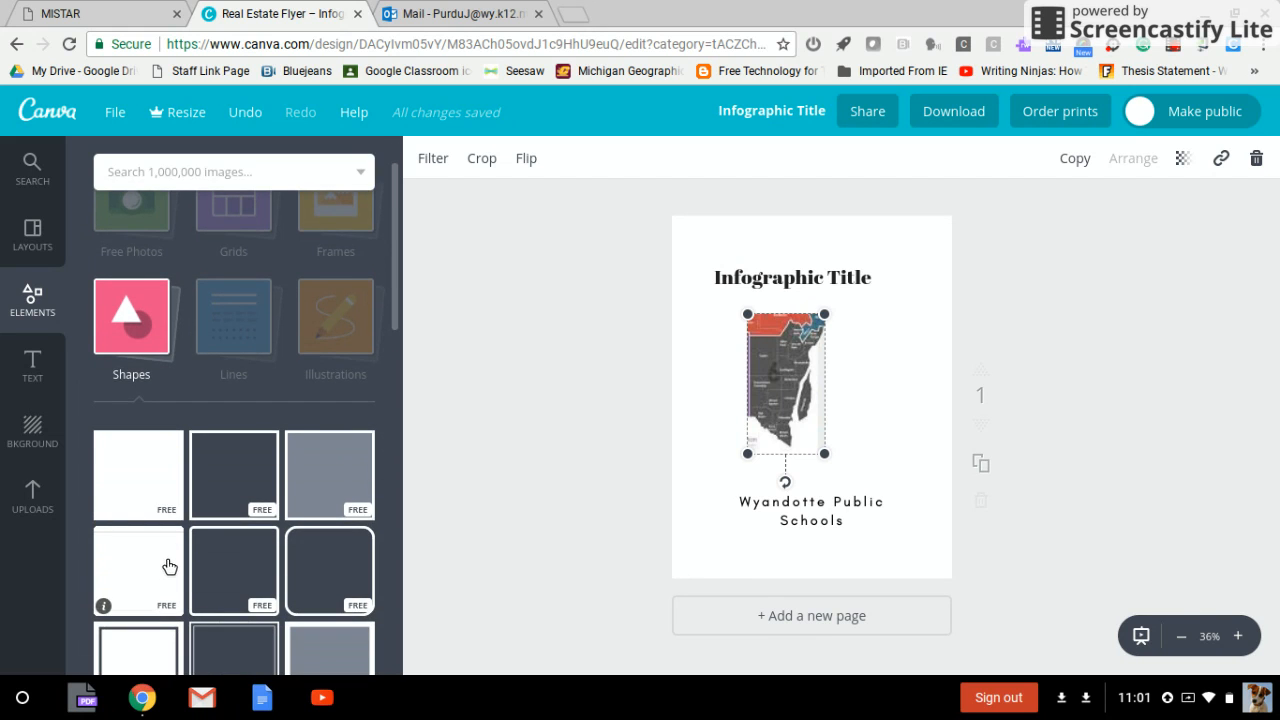
scroll("down", 3)
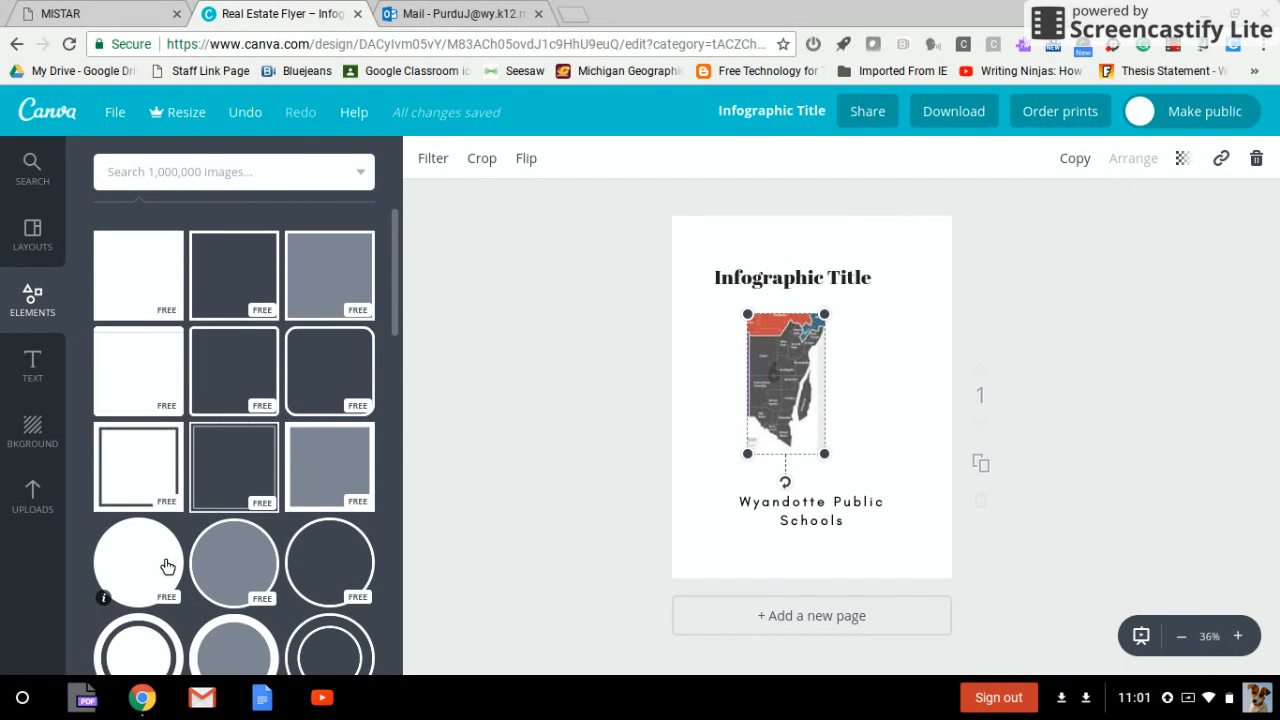
scroll("down", 3)
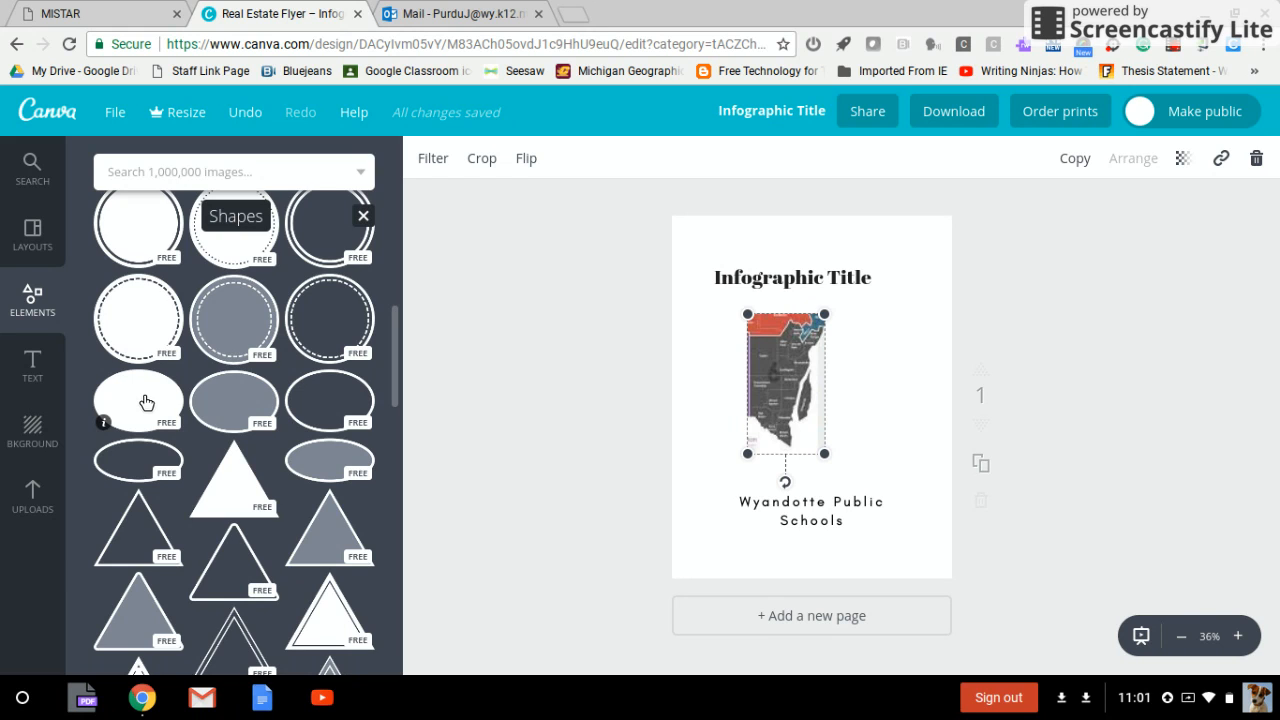
scroll("down", 3)
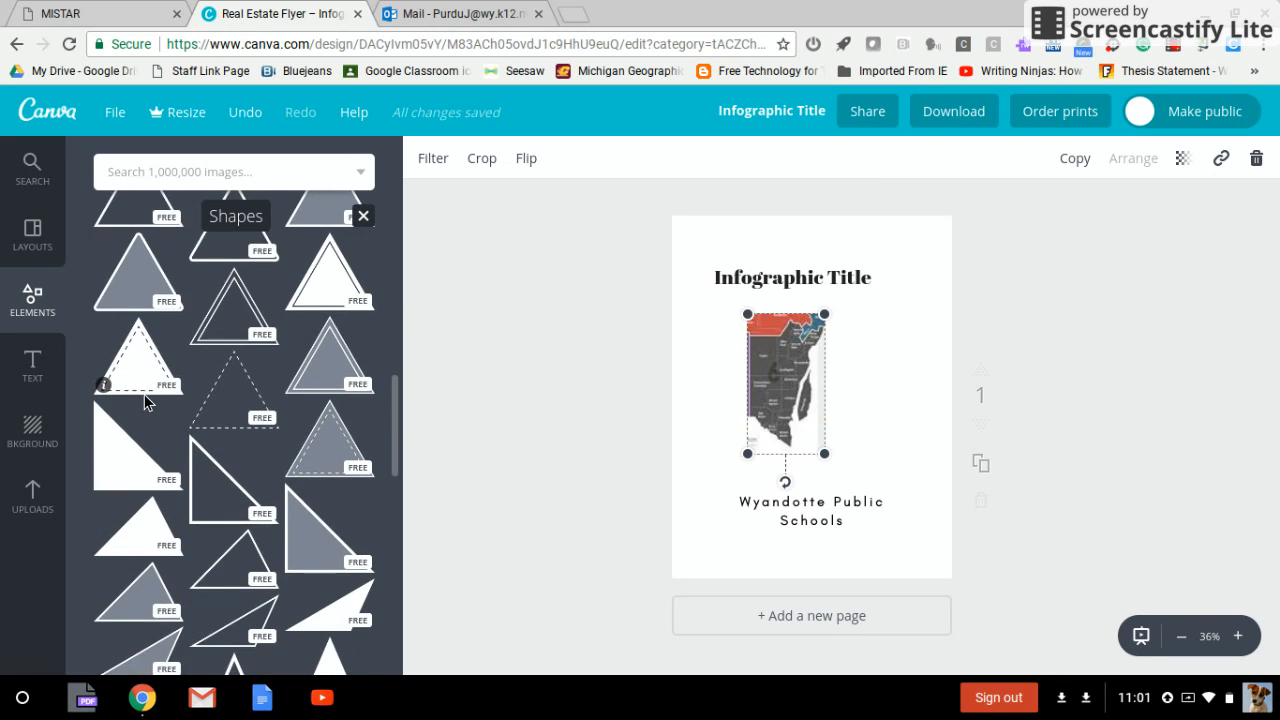
scroll("down", 3)
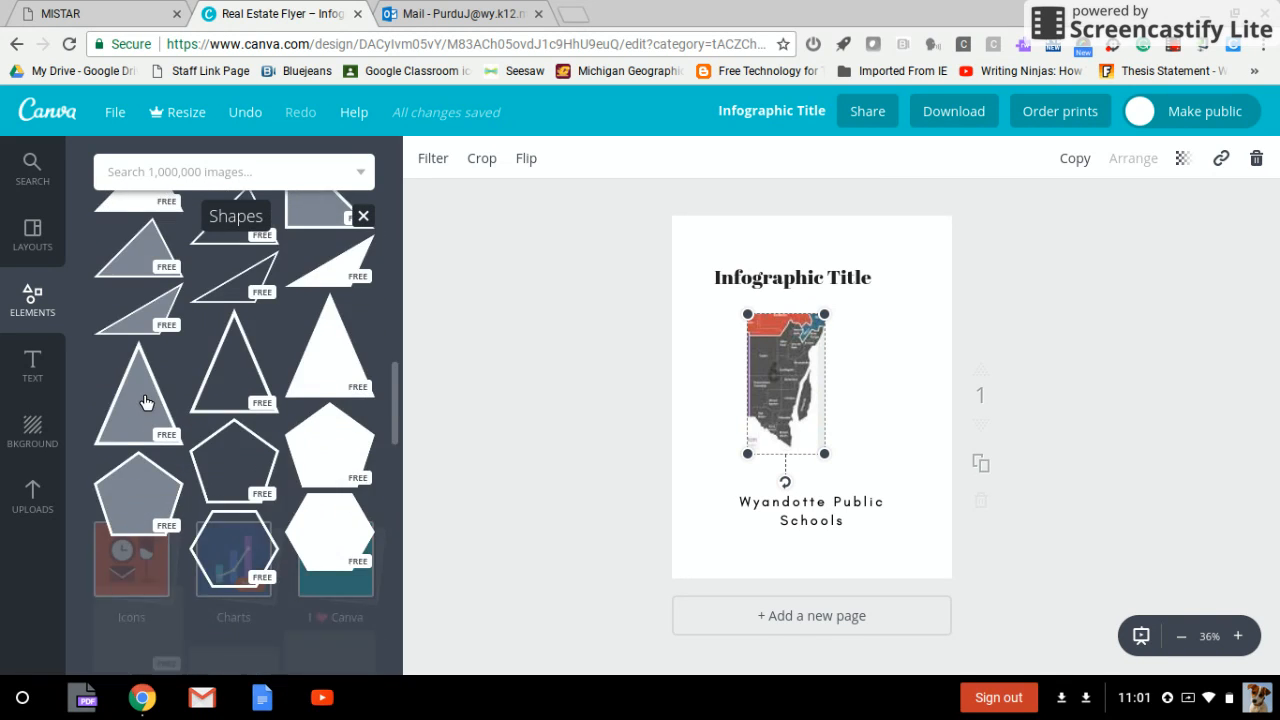
scroll("down", 3)
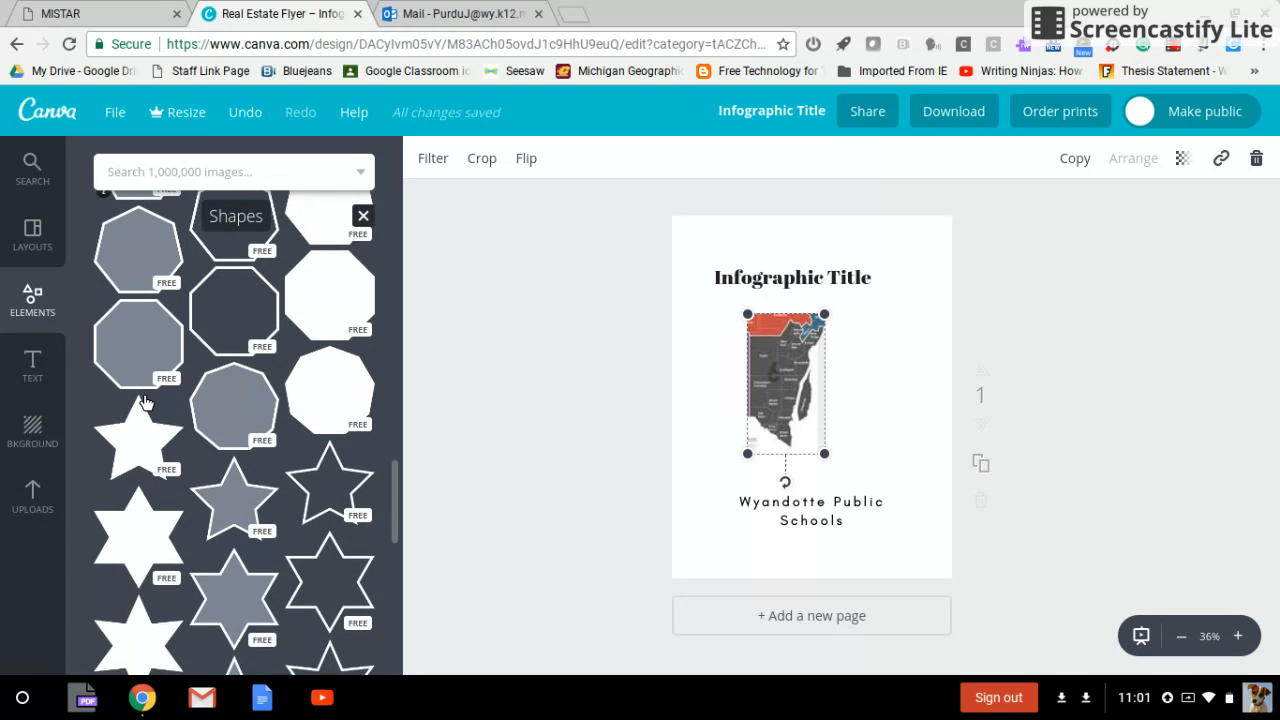
scroll("down", 3)
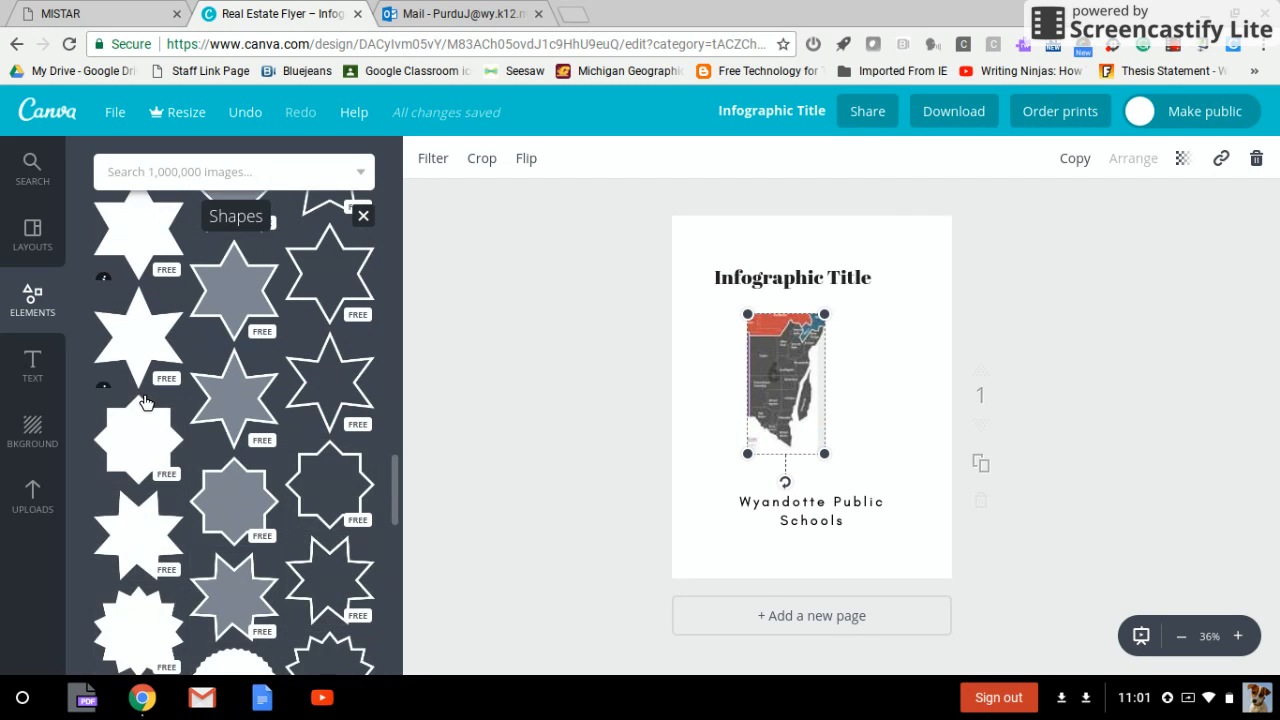
scroll("down", 3)
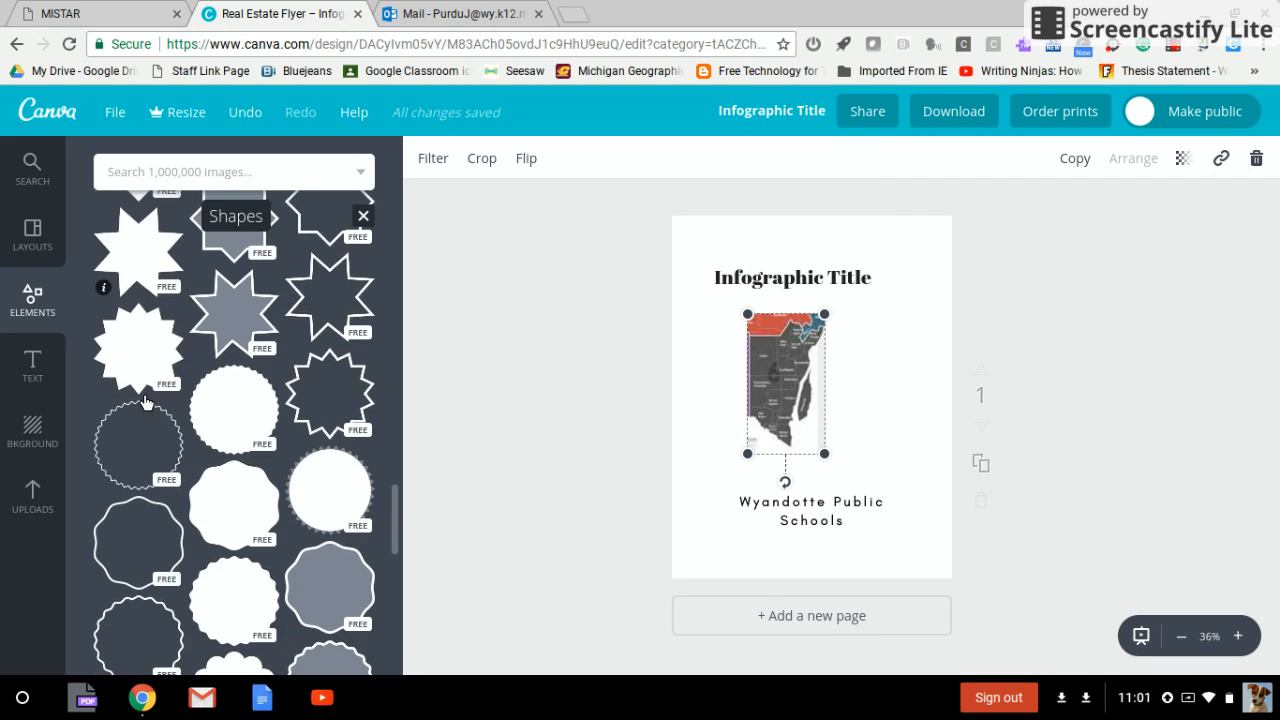
scroll("down", 3)
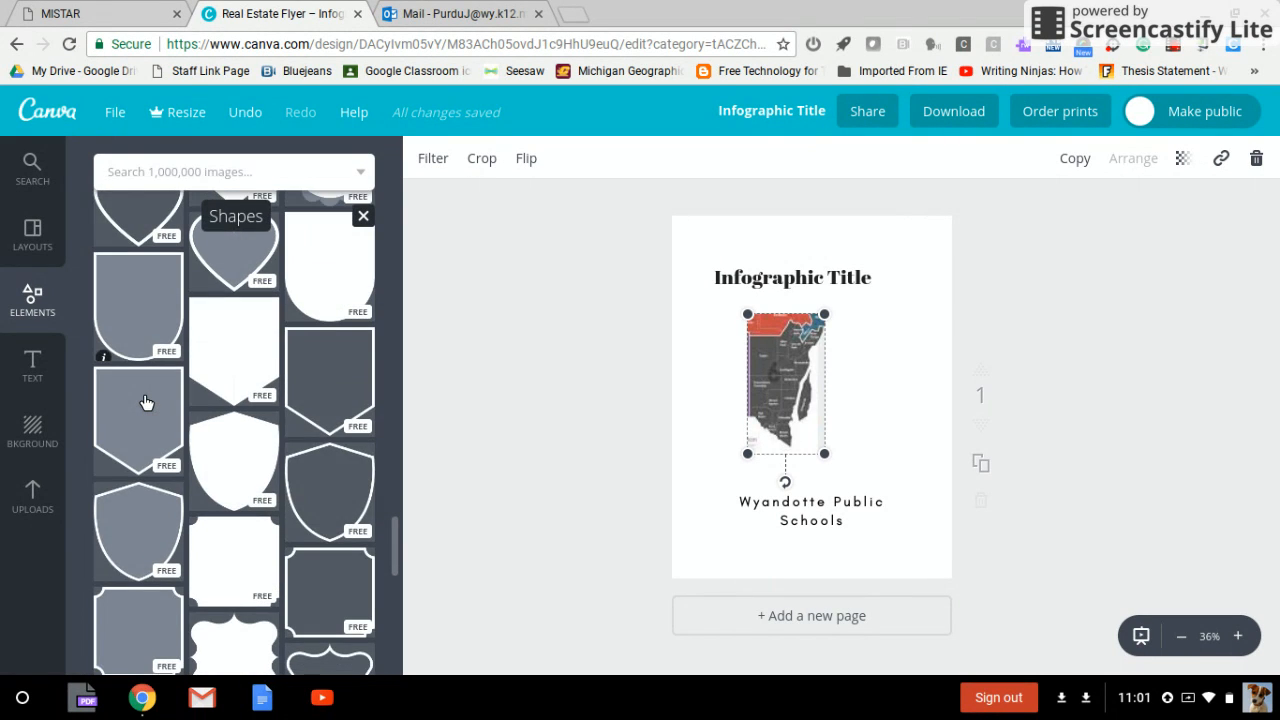
scroll("down", 3)
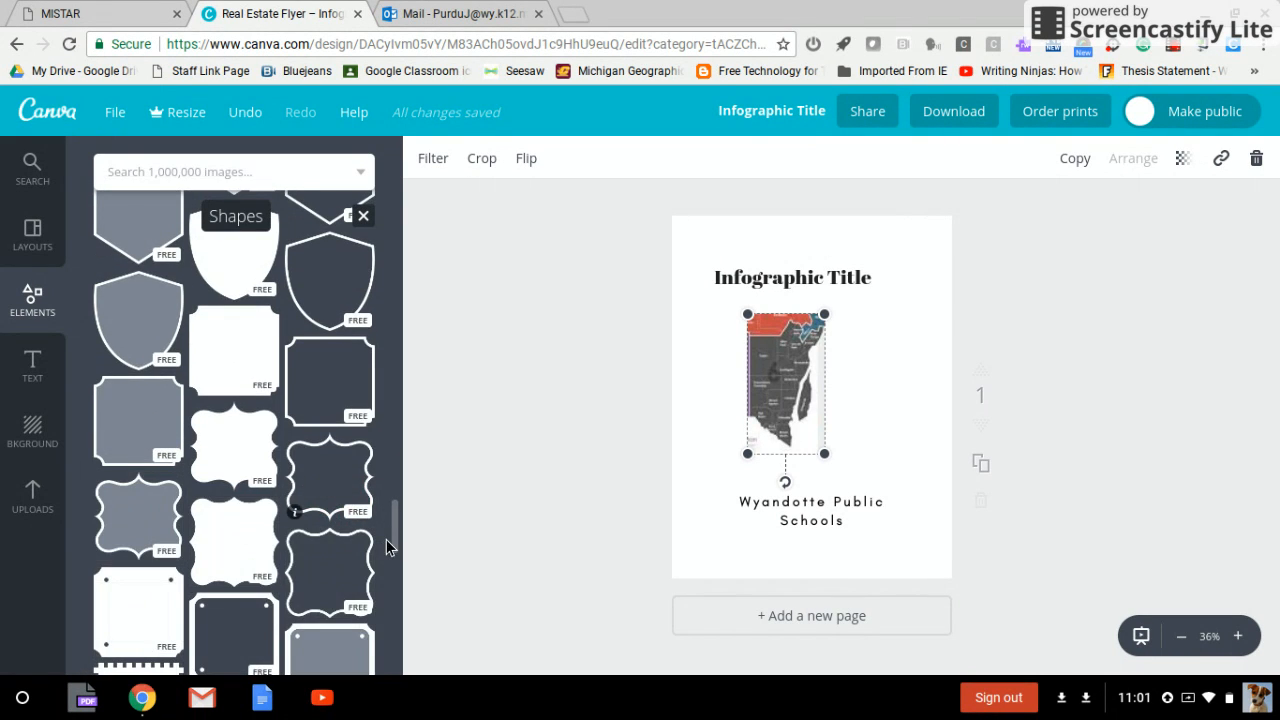
scroll("down", 3)
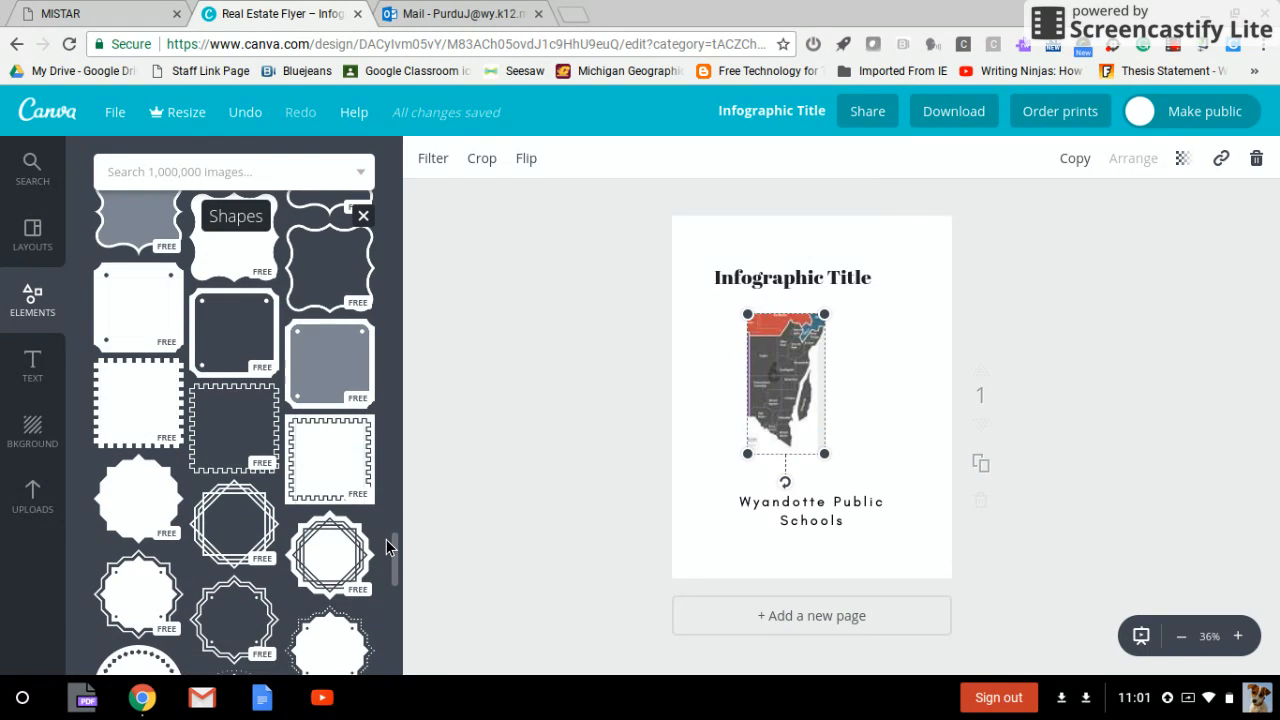
scroll("down", 3)
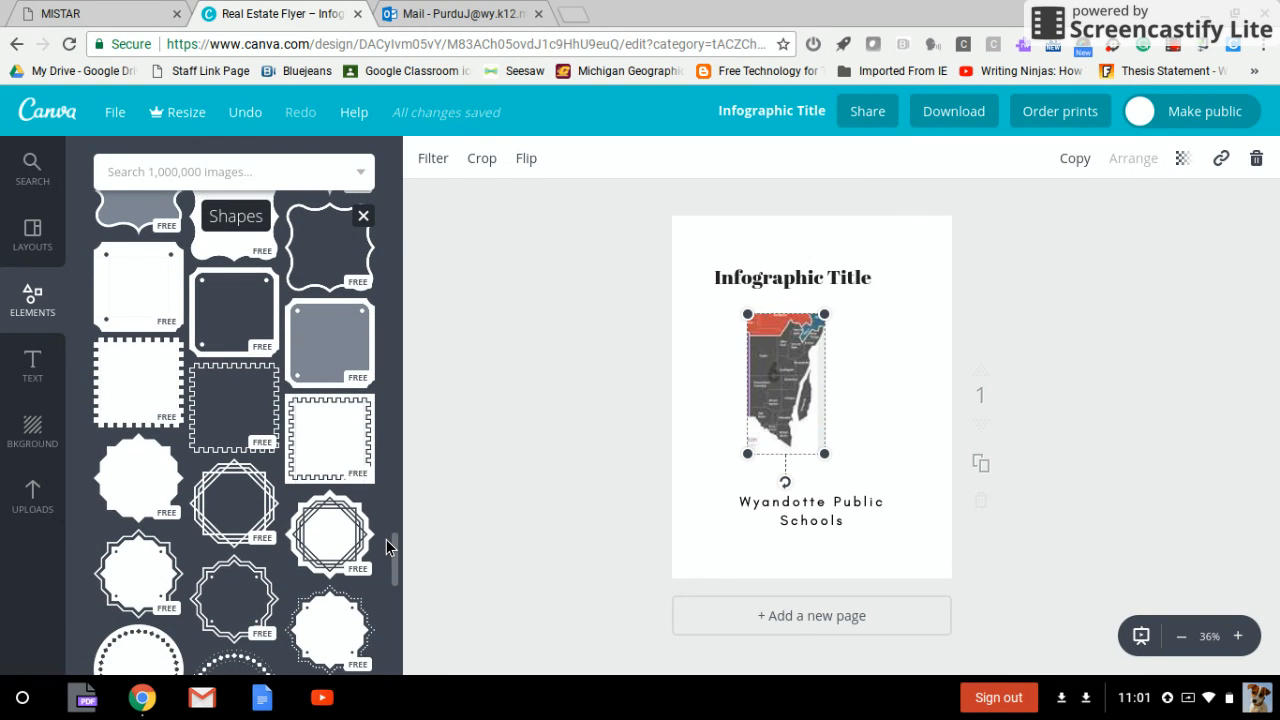
scroll("up", 3)
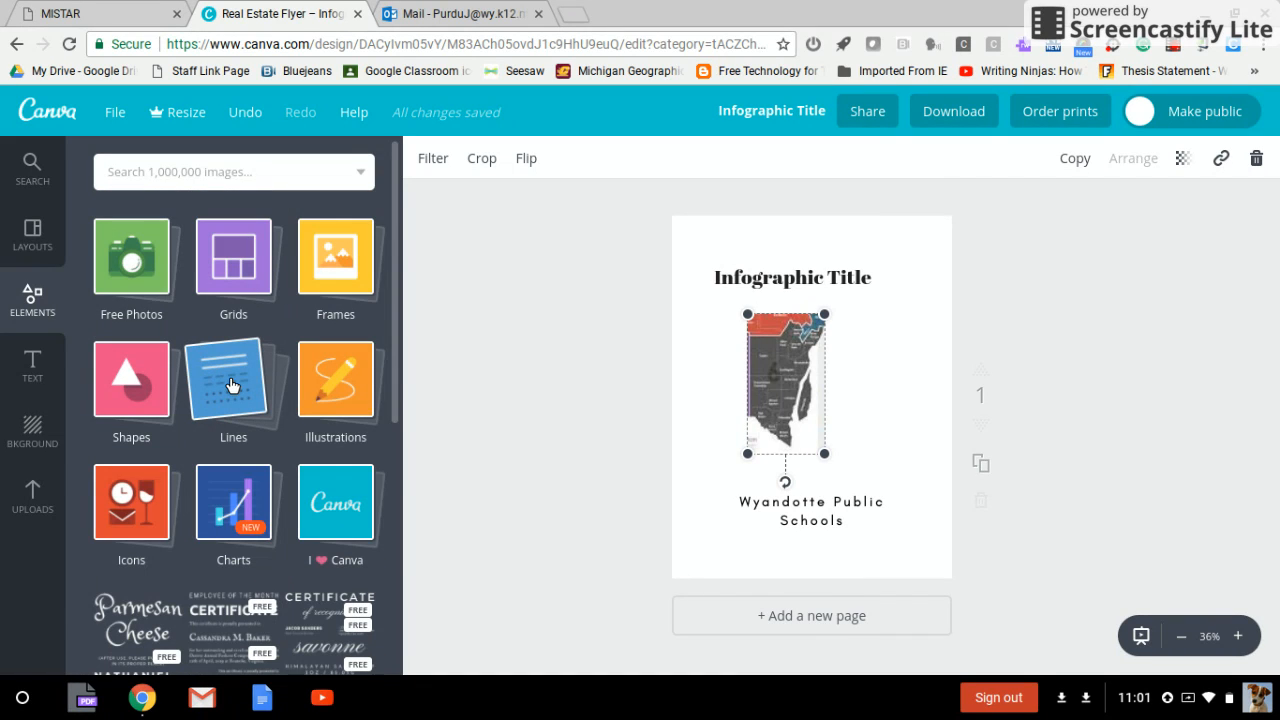
Scroll through the Lines collection of decorative lines and arrows
left_click(233, 378)
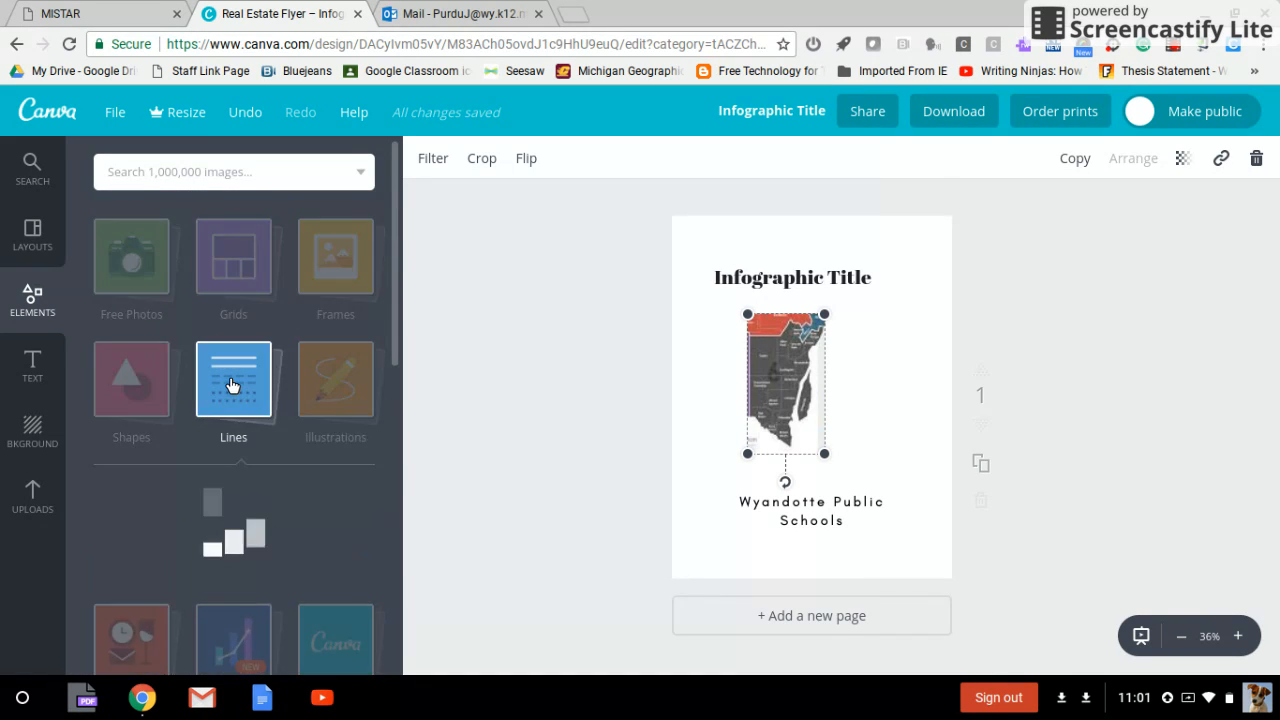
left_click(233, 378)
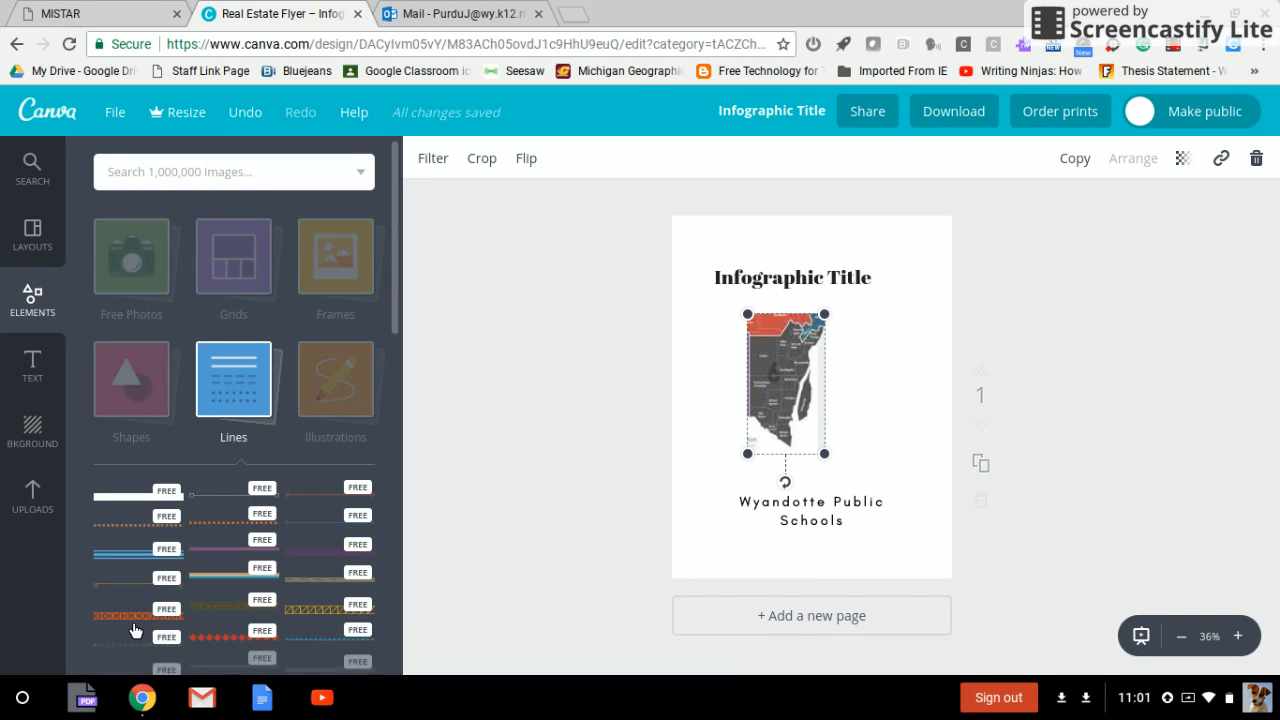
scroll("down", 3)
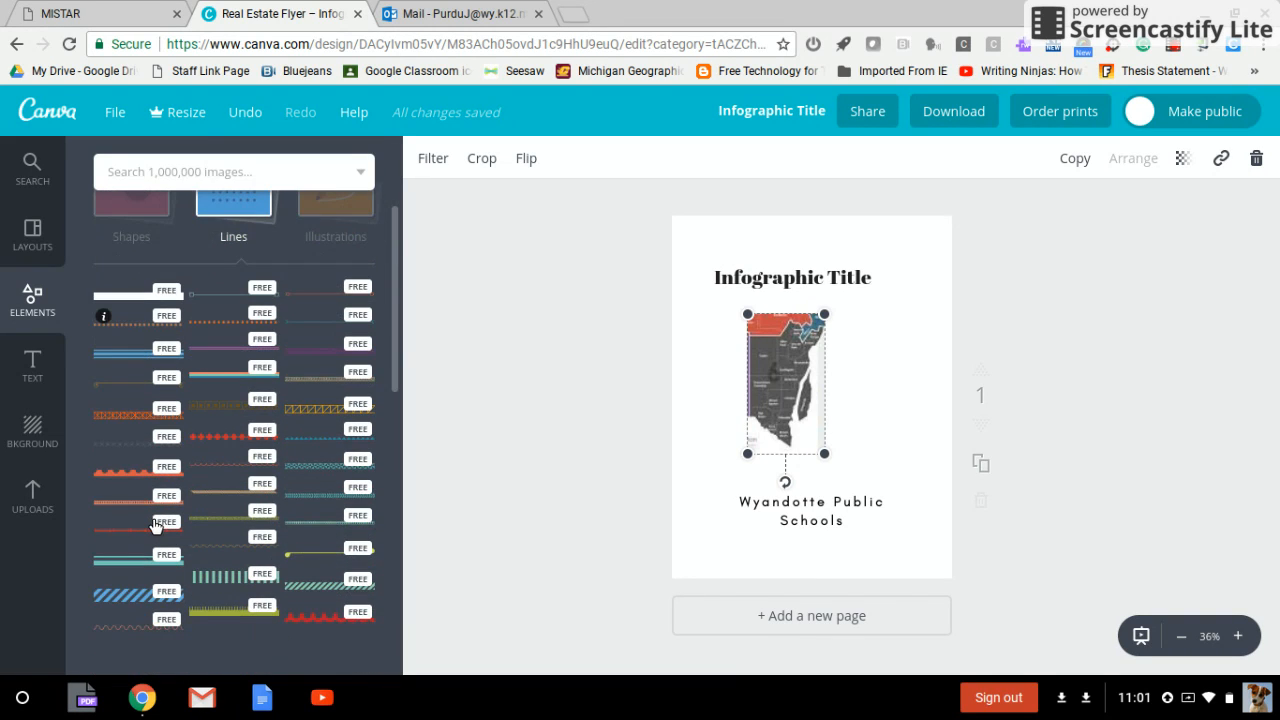
scroll("down", 3)
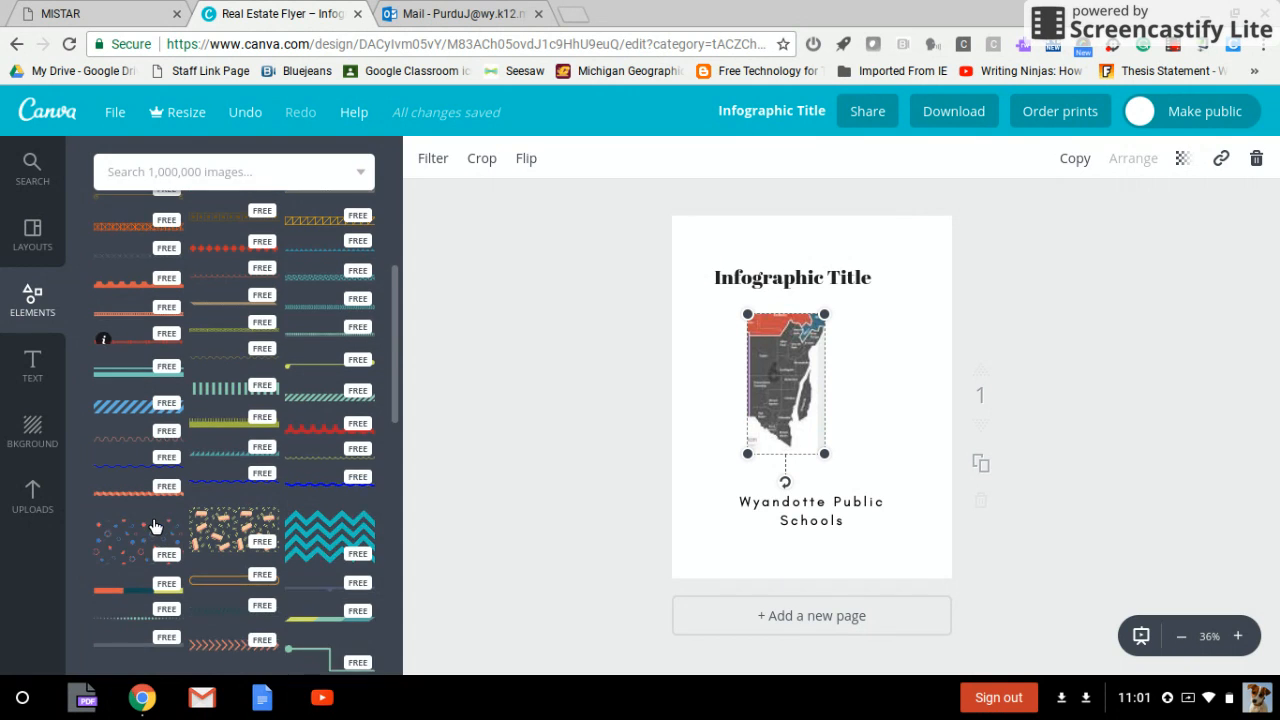
scroll("down", 3)
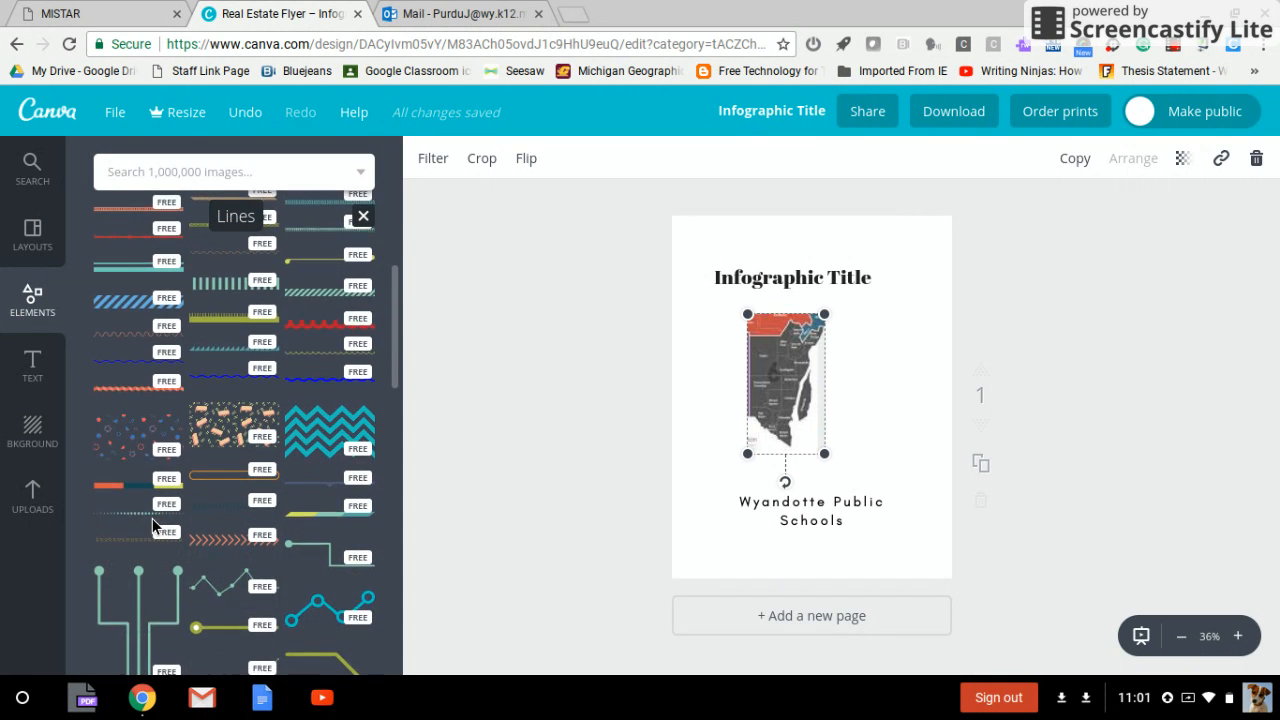
scroll("down", 3)
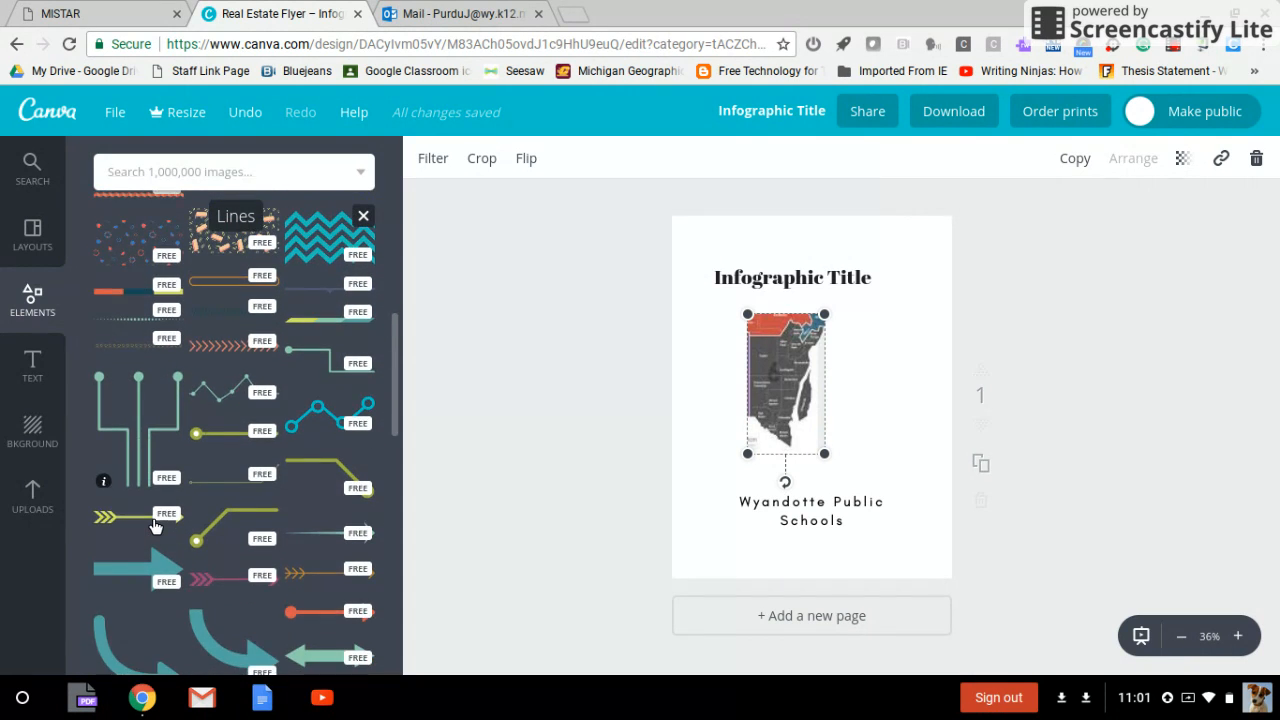
scroll("down", 3)
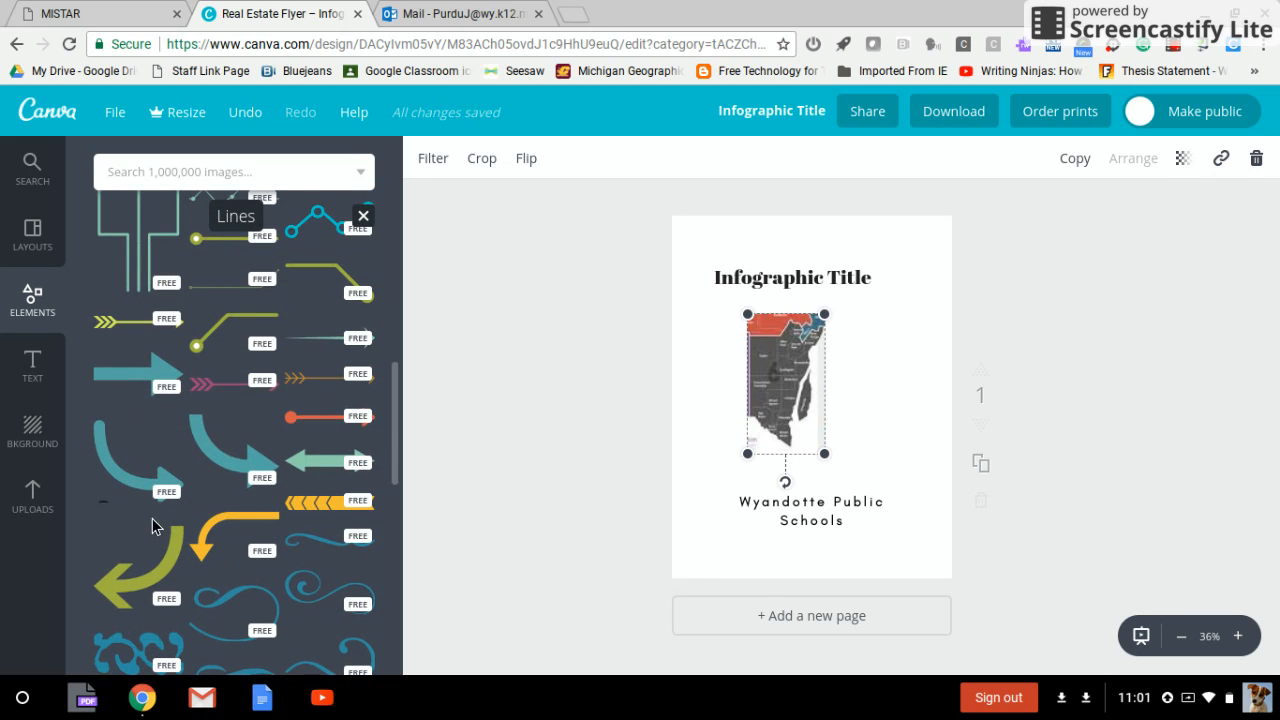
mouse_move(275, 462)
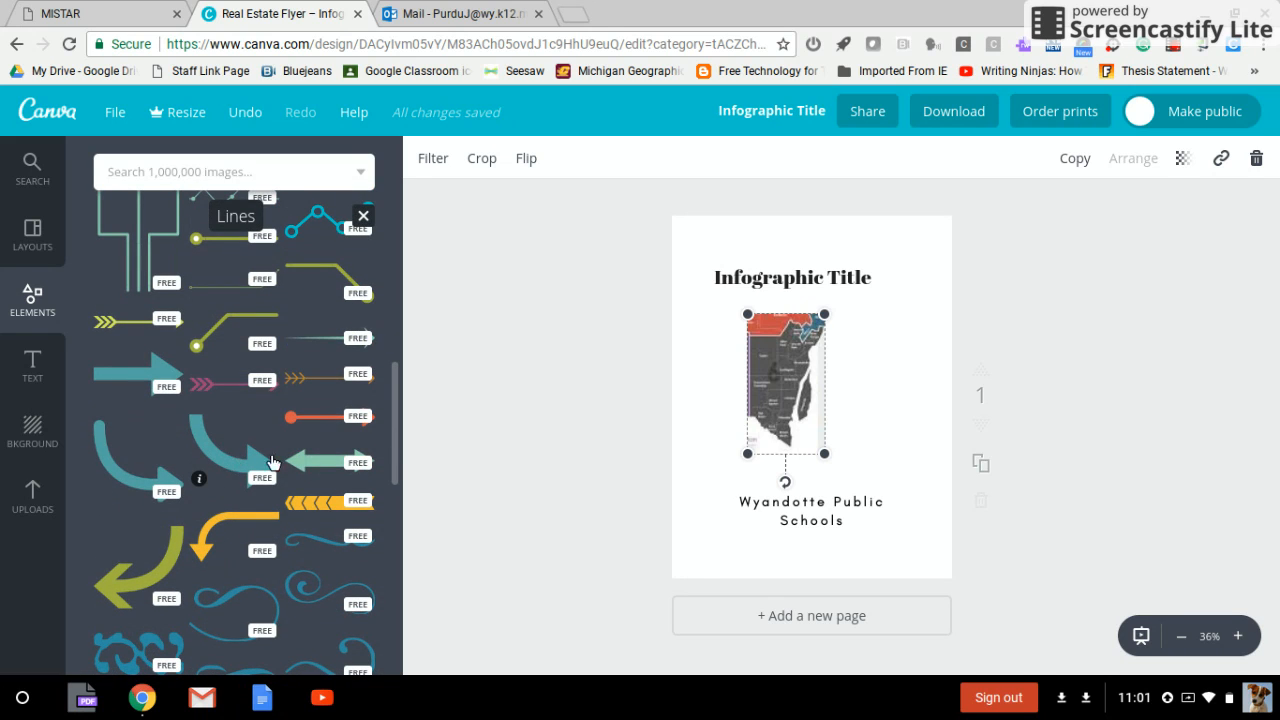
mouse_move(822, 361)
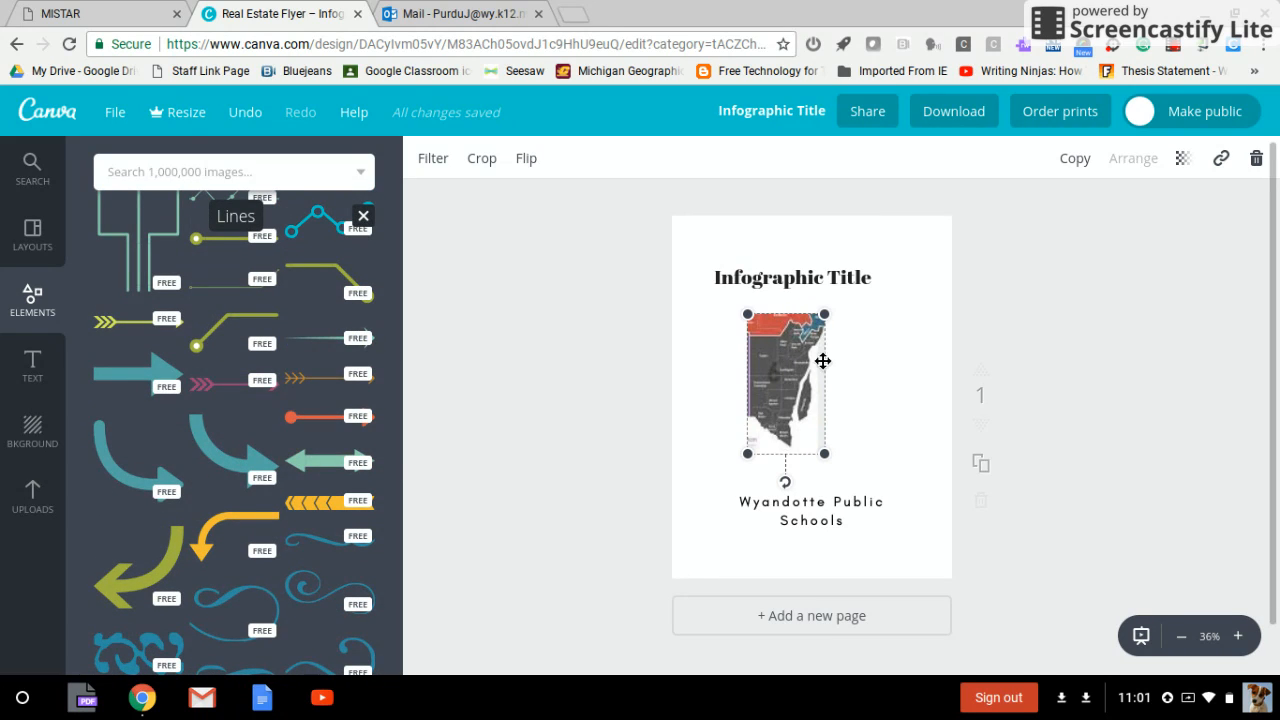
mouse_move(784, 380)
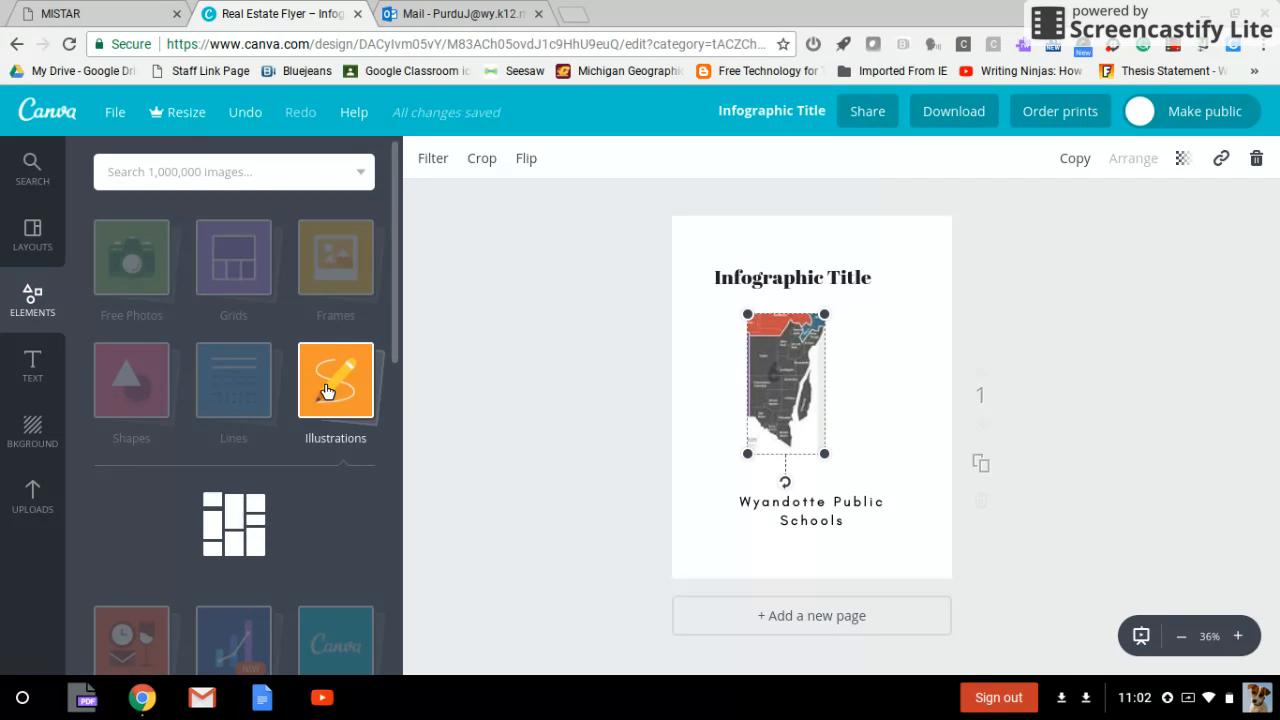
left_click(335, 380)
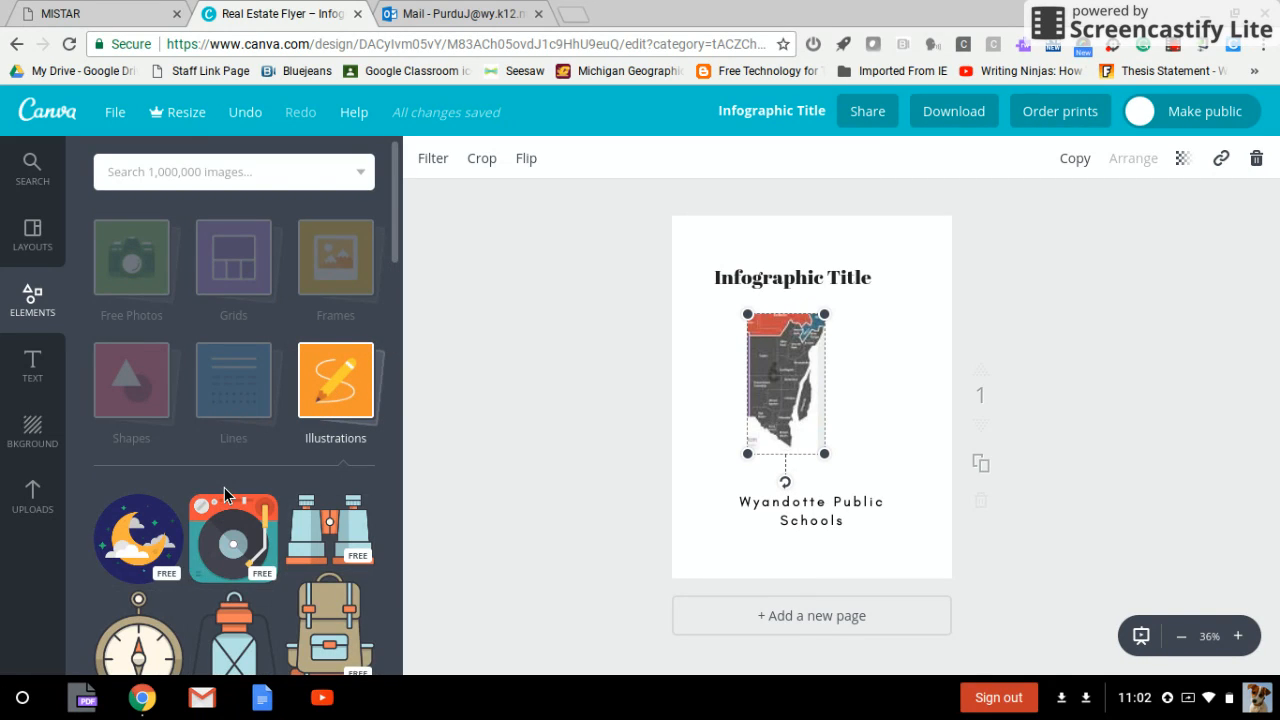
scroll("down", 3)
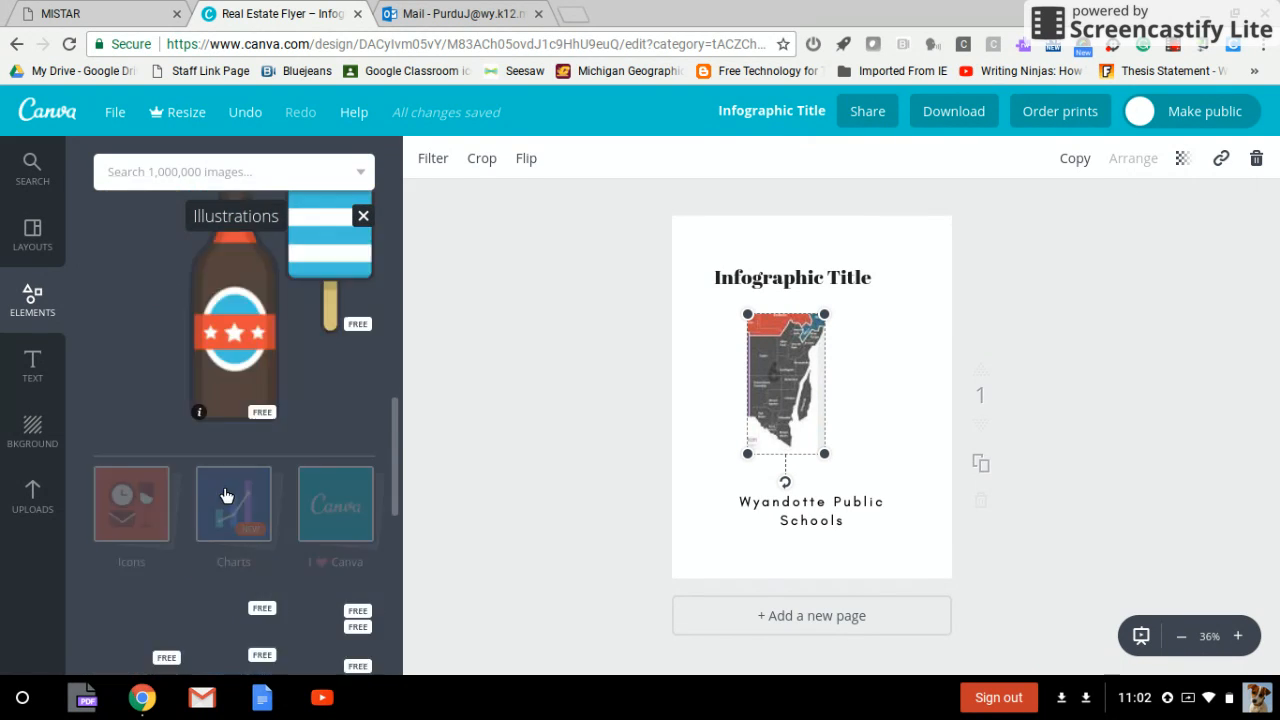
scroll("up", 3)
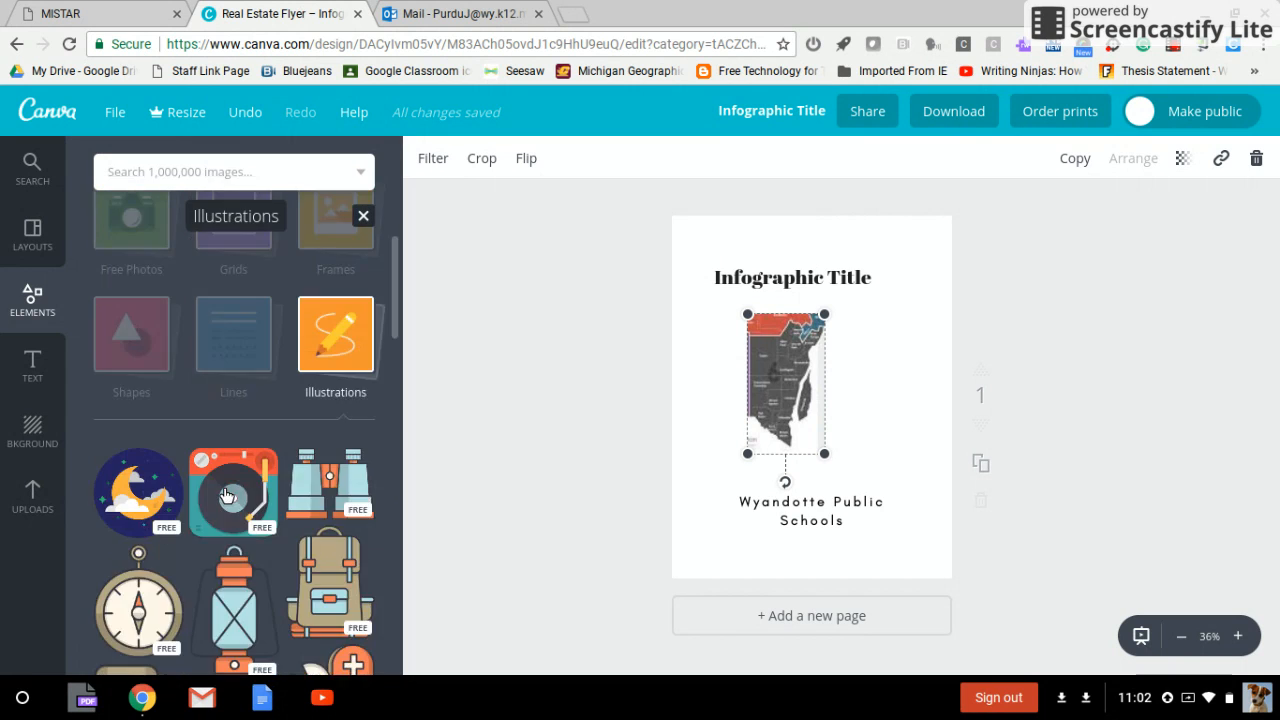
scroll("up", 3)
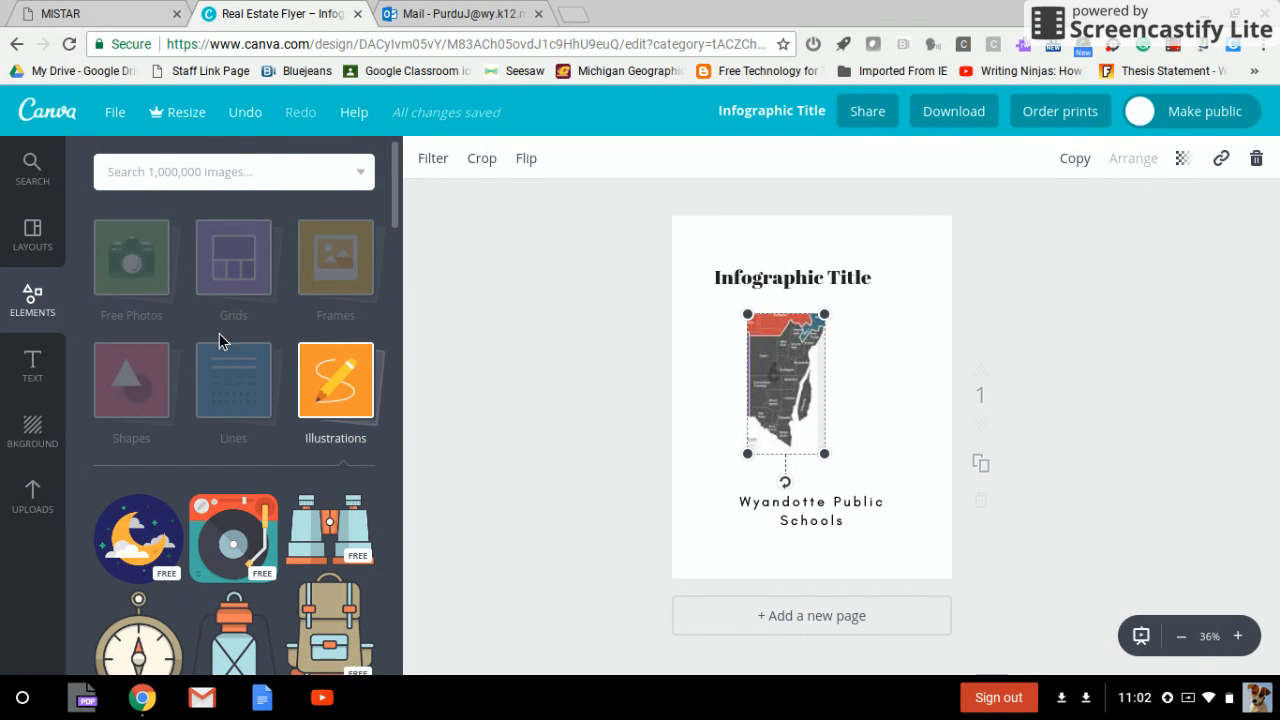
mouse_move(143, 335)
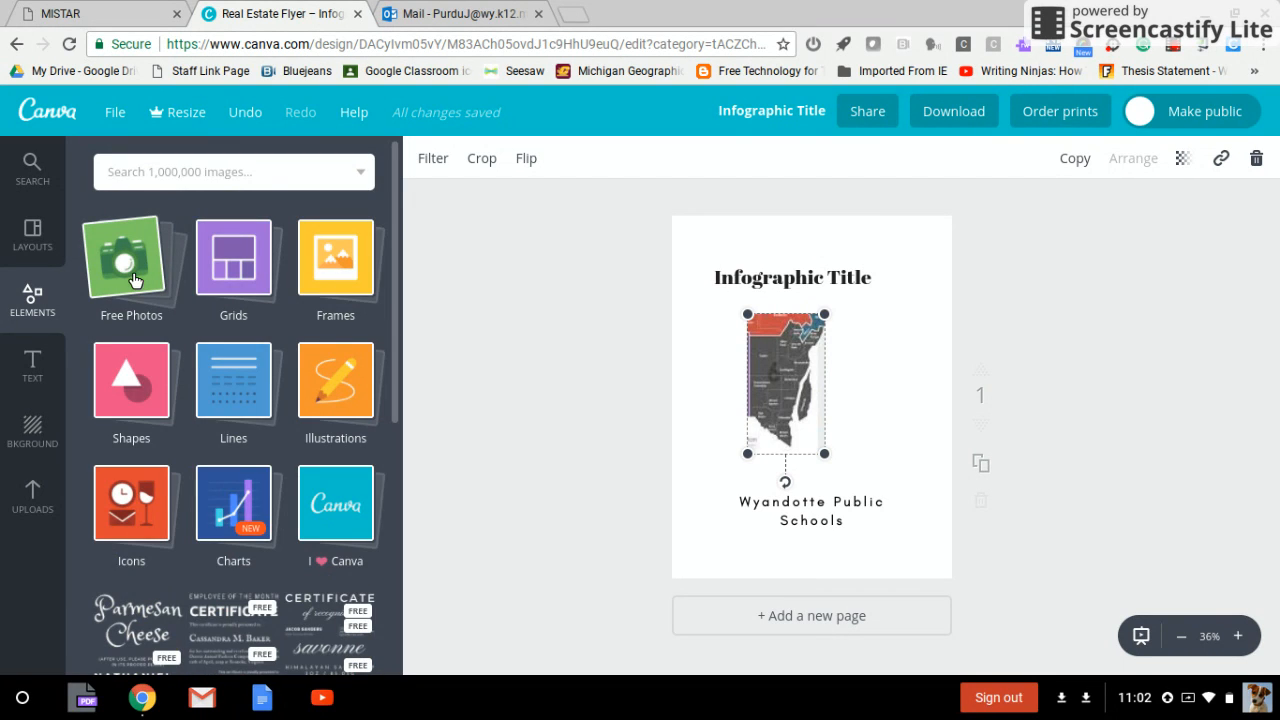
left_click(131, 260)
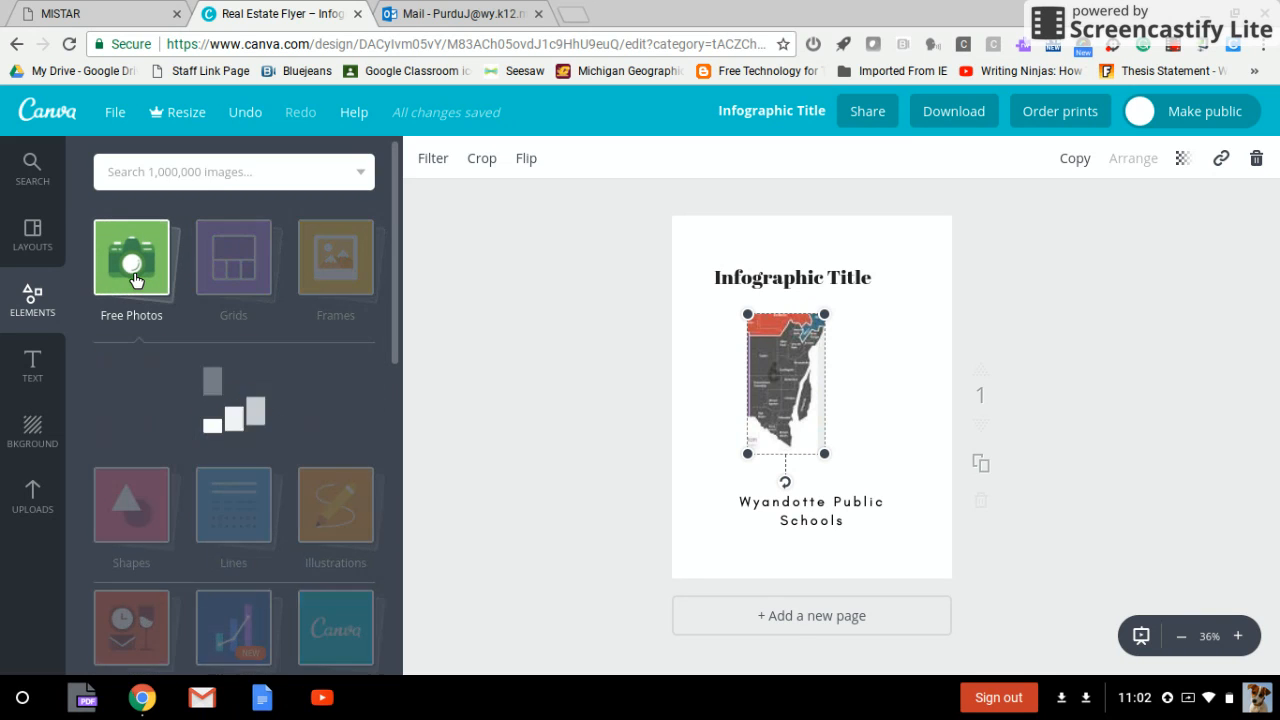
left_click(131, 258)
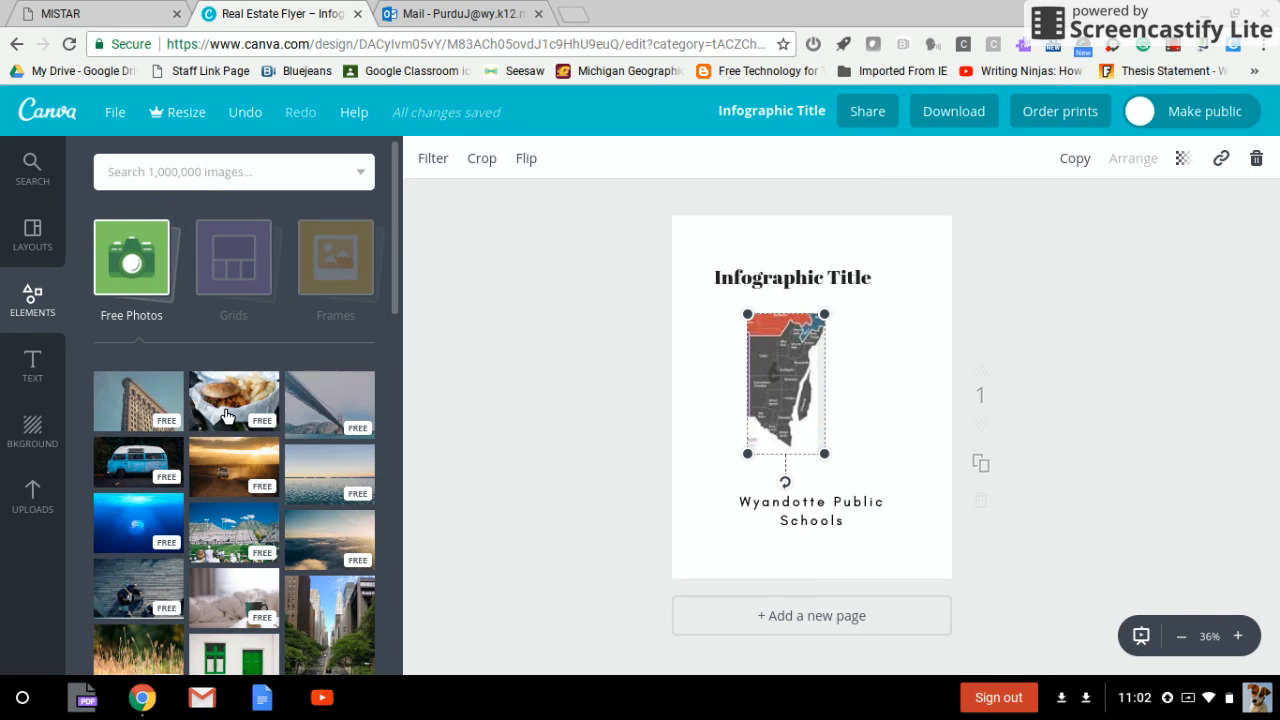
scroll("down", 3)
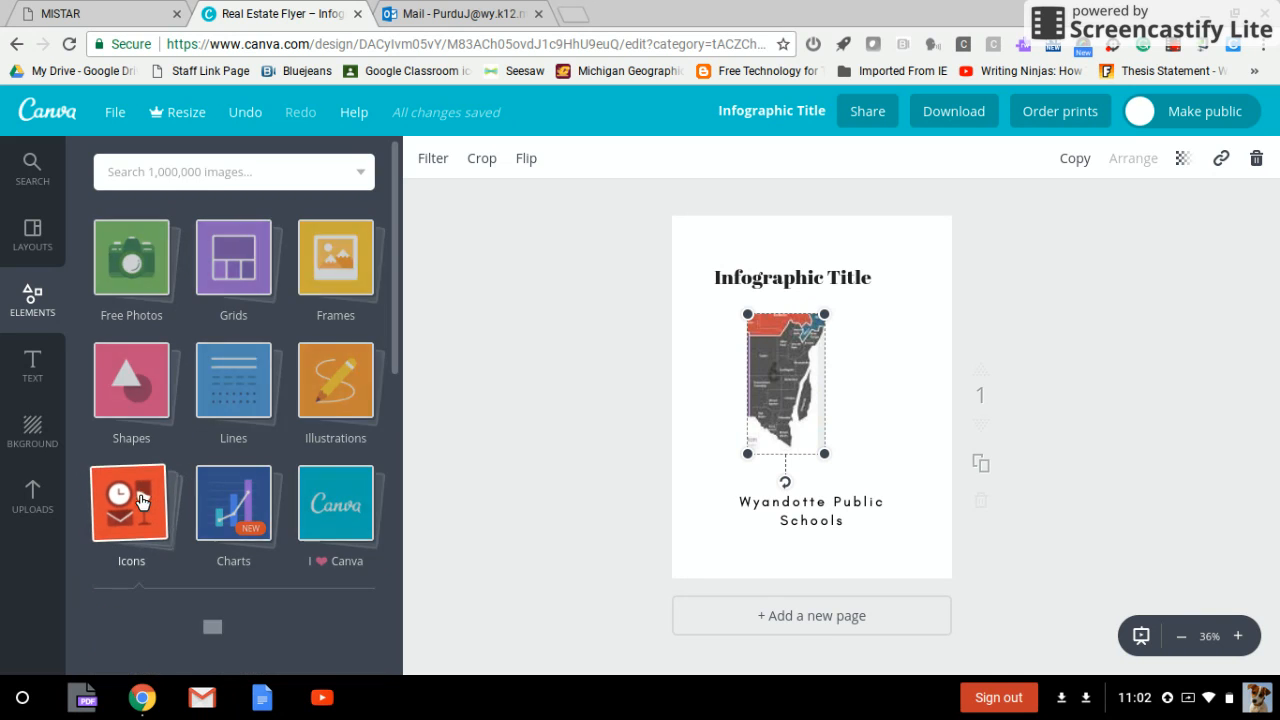
Scroll through the Icons collection, then bring up the image search panel
left_click(131, 503)
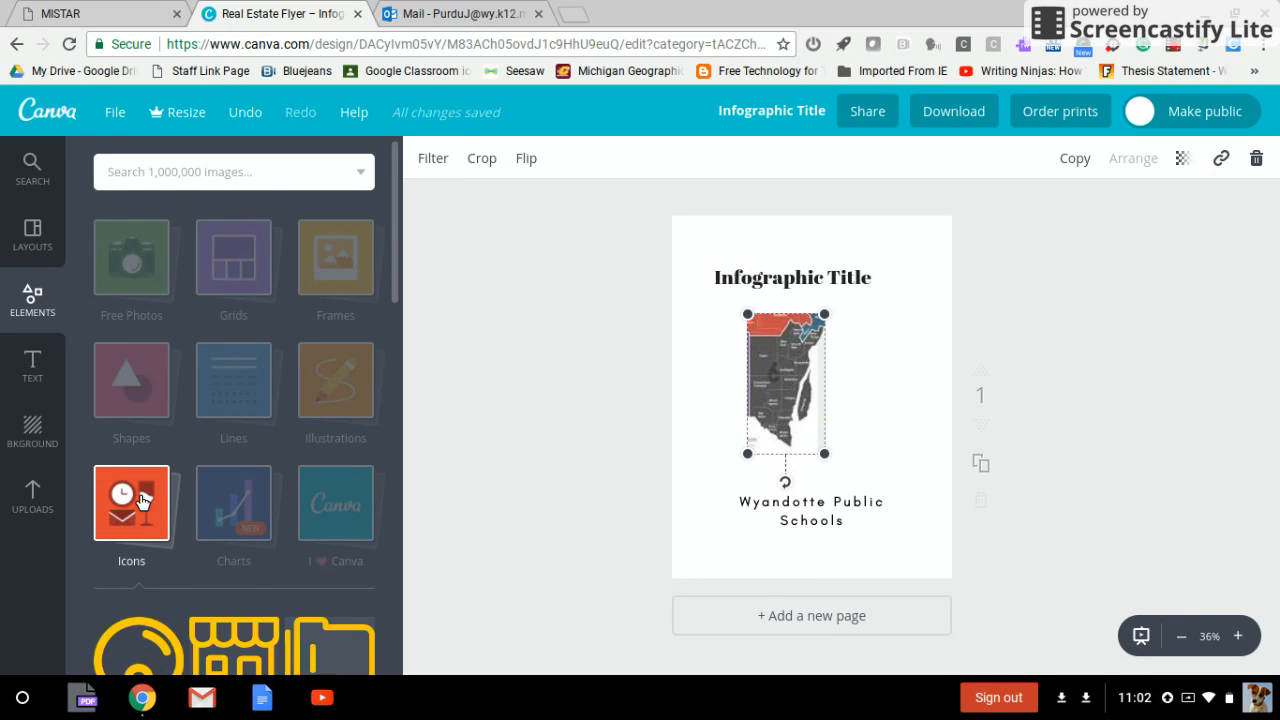
left_click(131, 503)
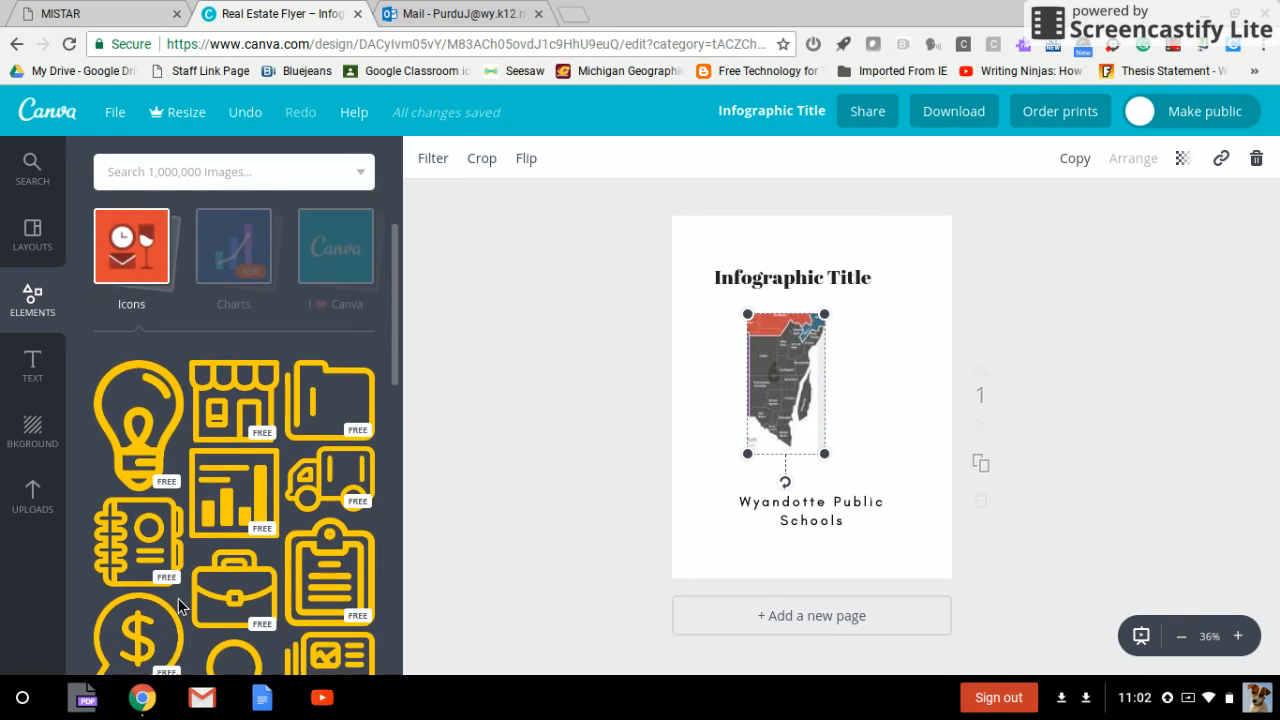
scroll("down", 3)
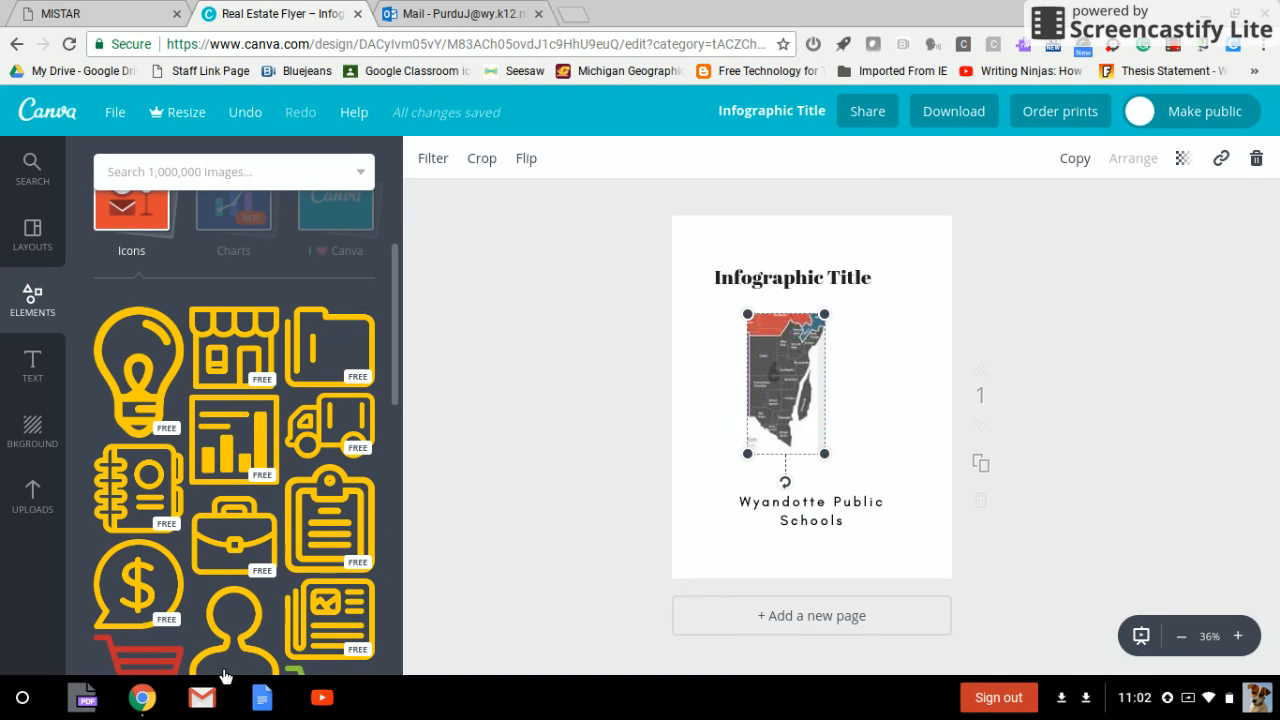
scroll("down", 3)
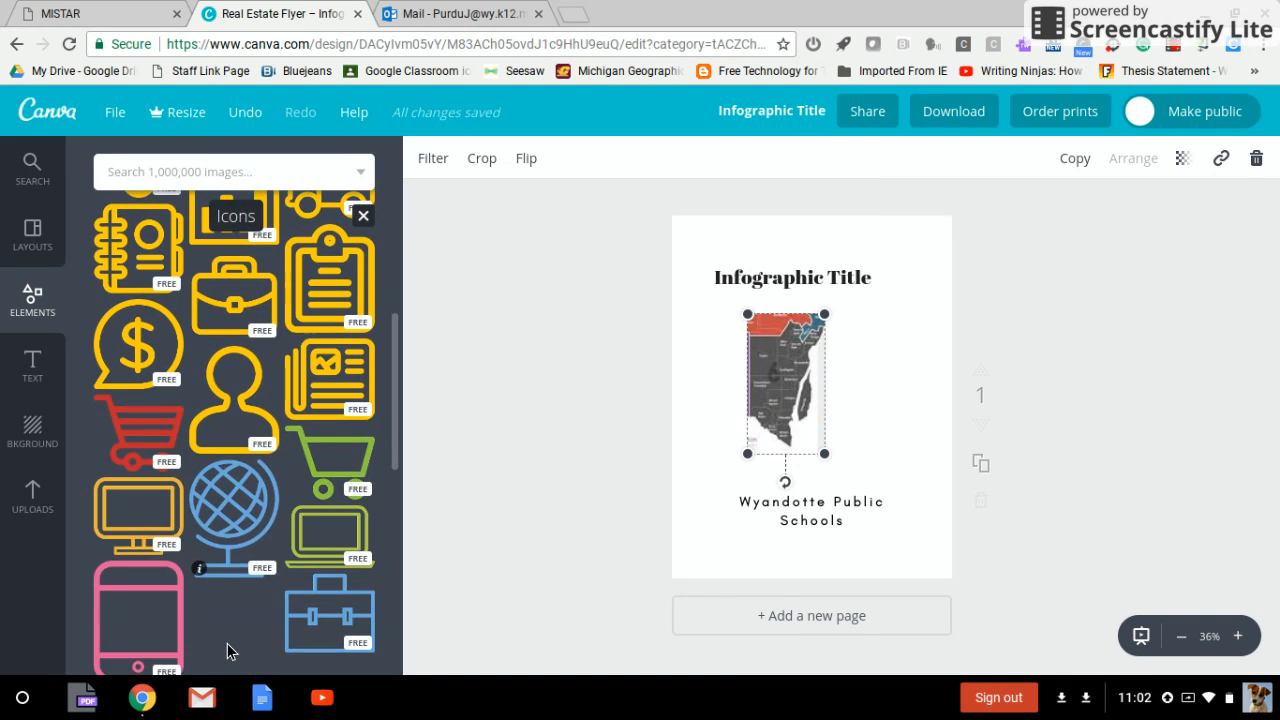
scroll("down", 3)
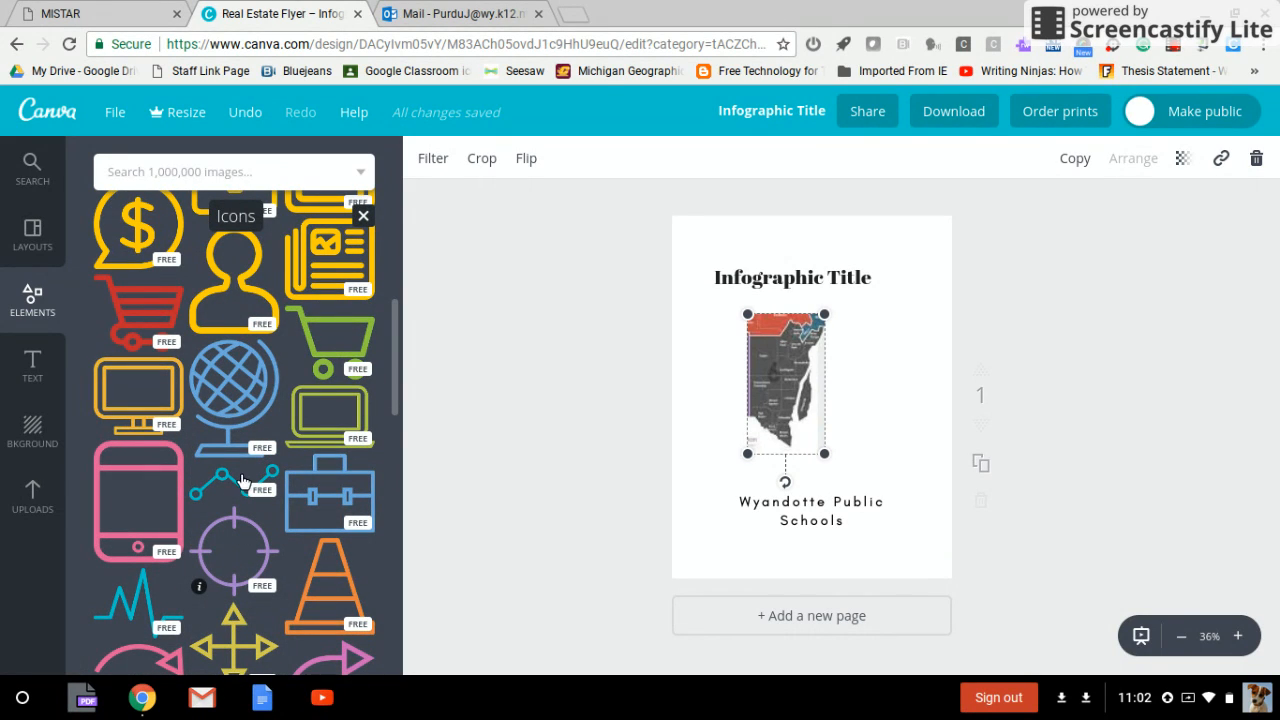
scroll("down", 3)
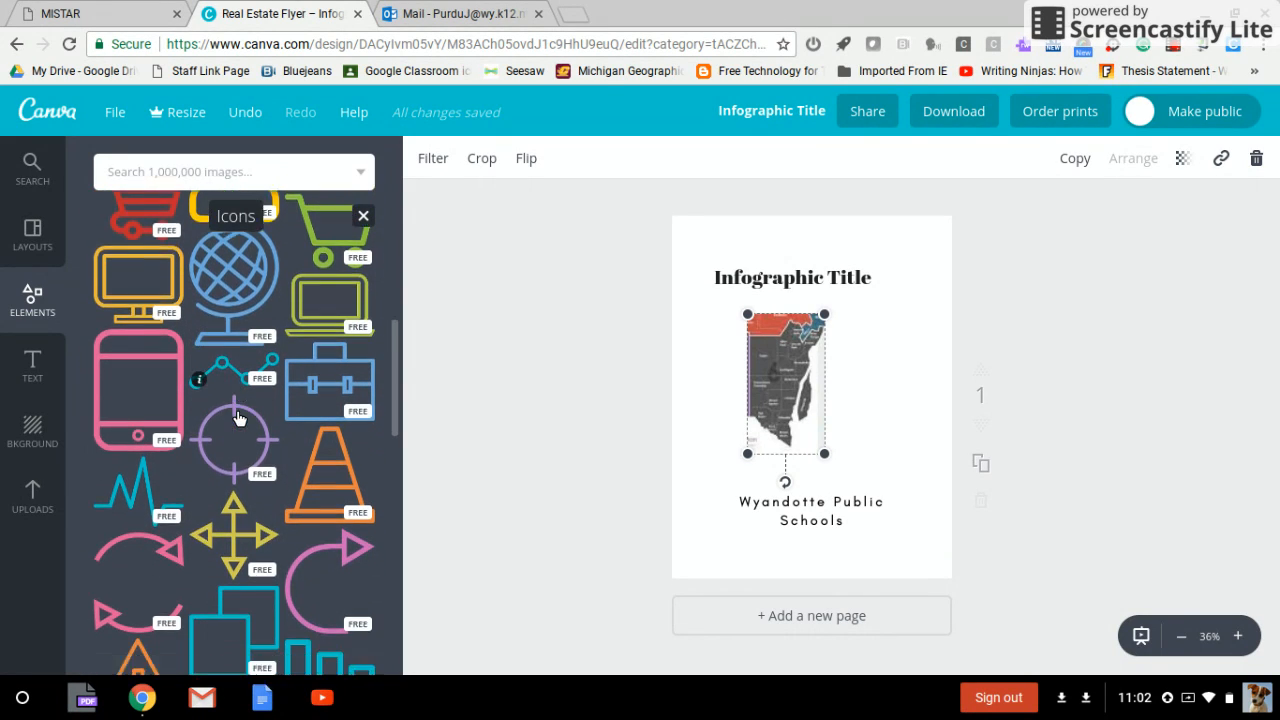
scroll("down", 3)
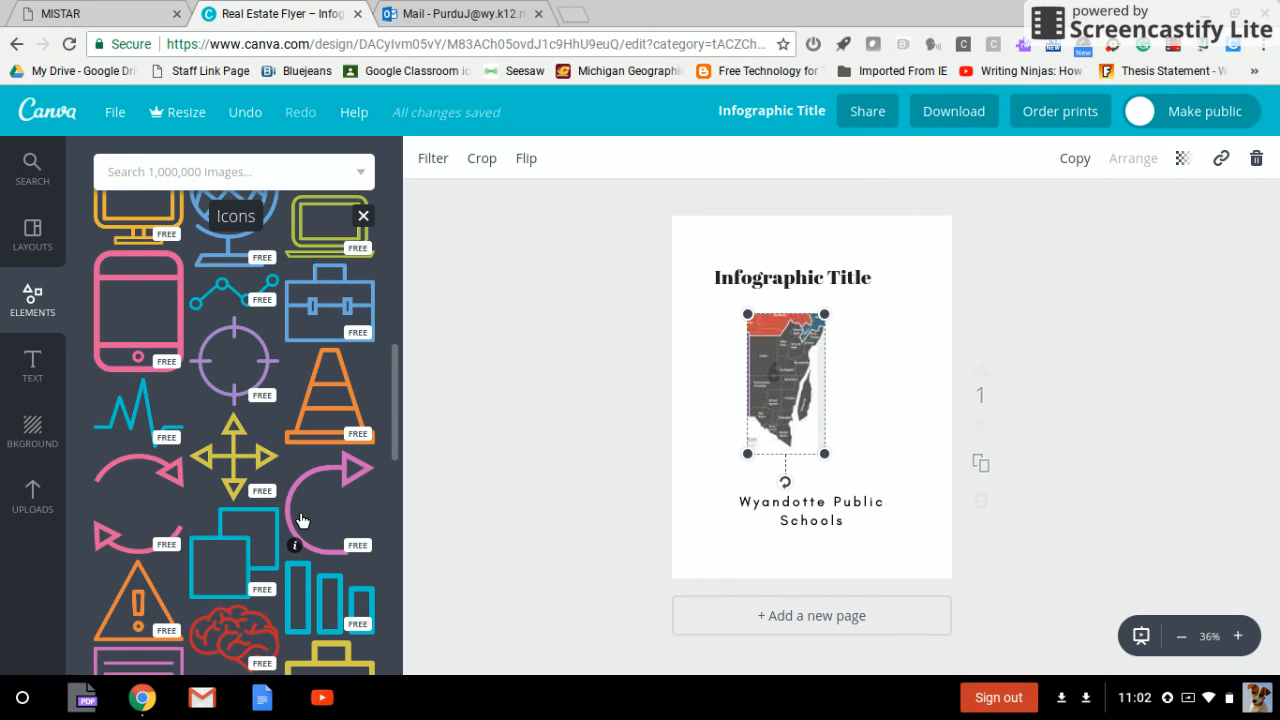
scroll("down", 3)
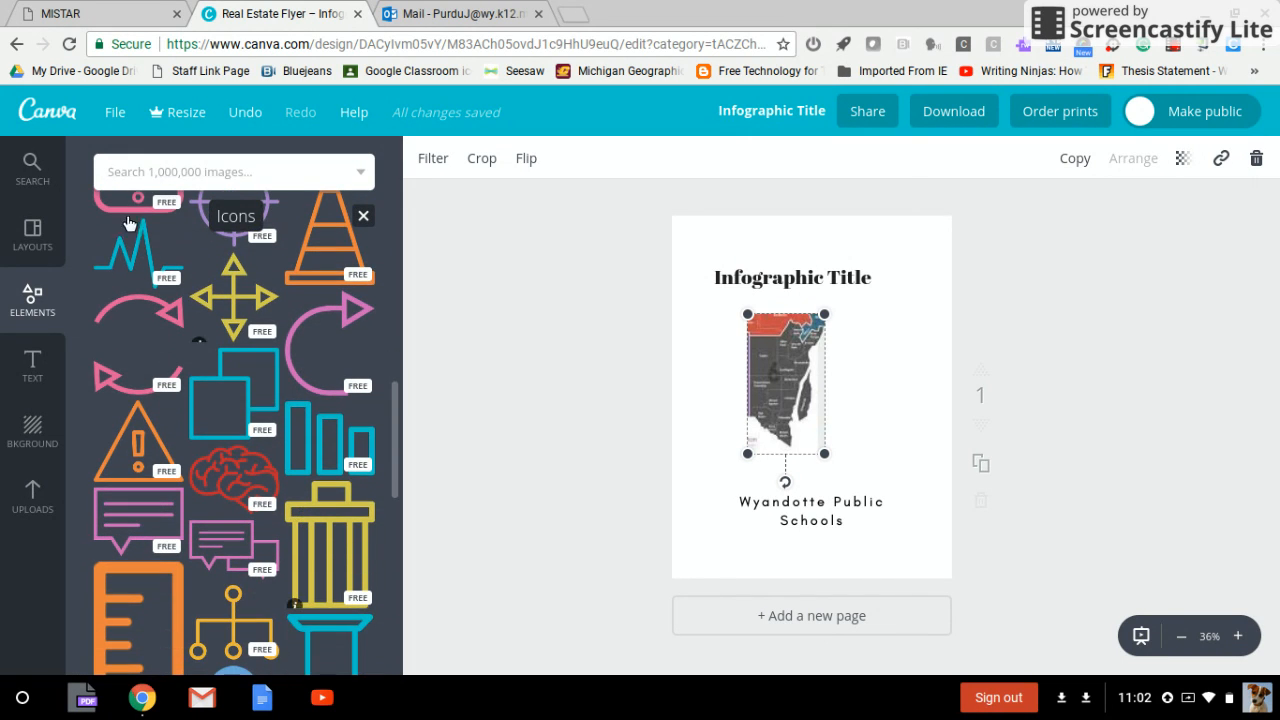
left_click(32, 168)
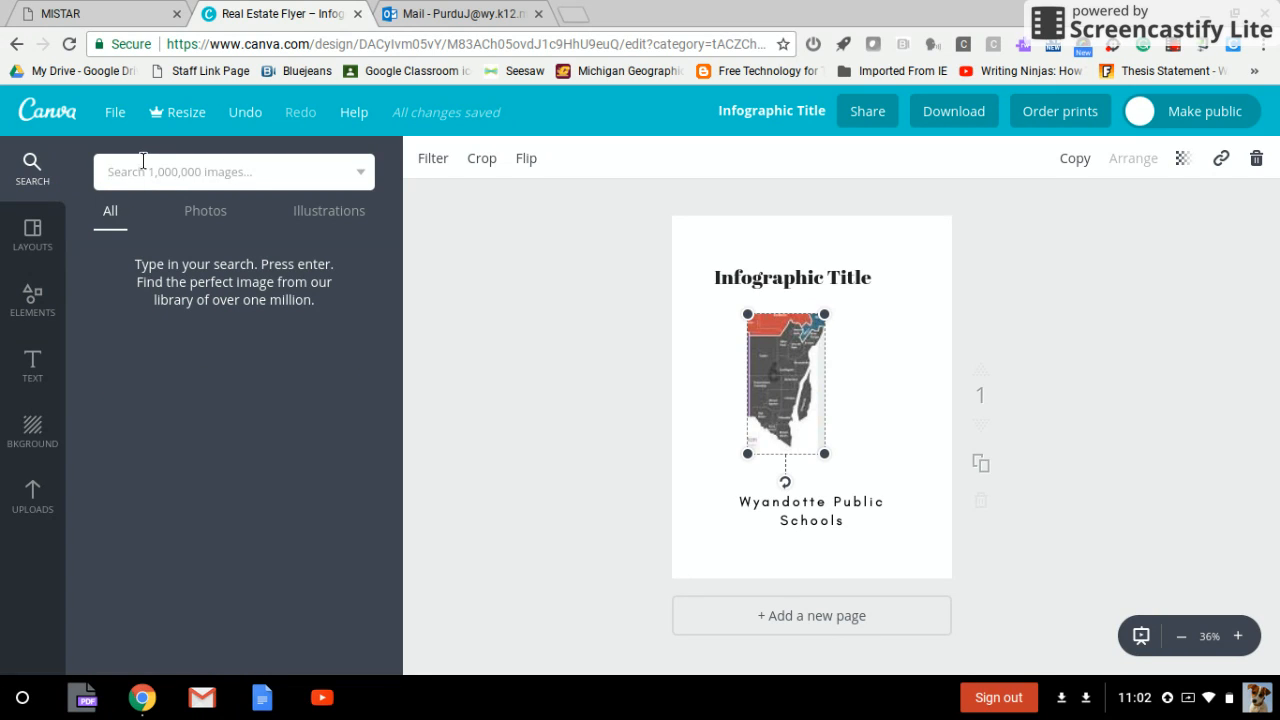
mouse_move(32, 360)
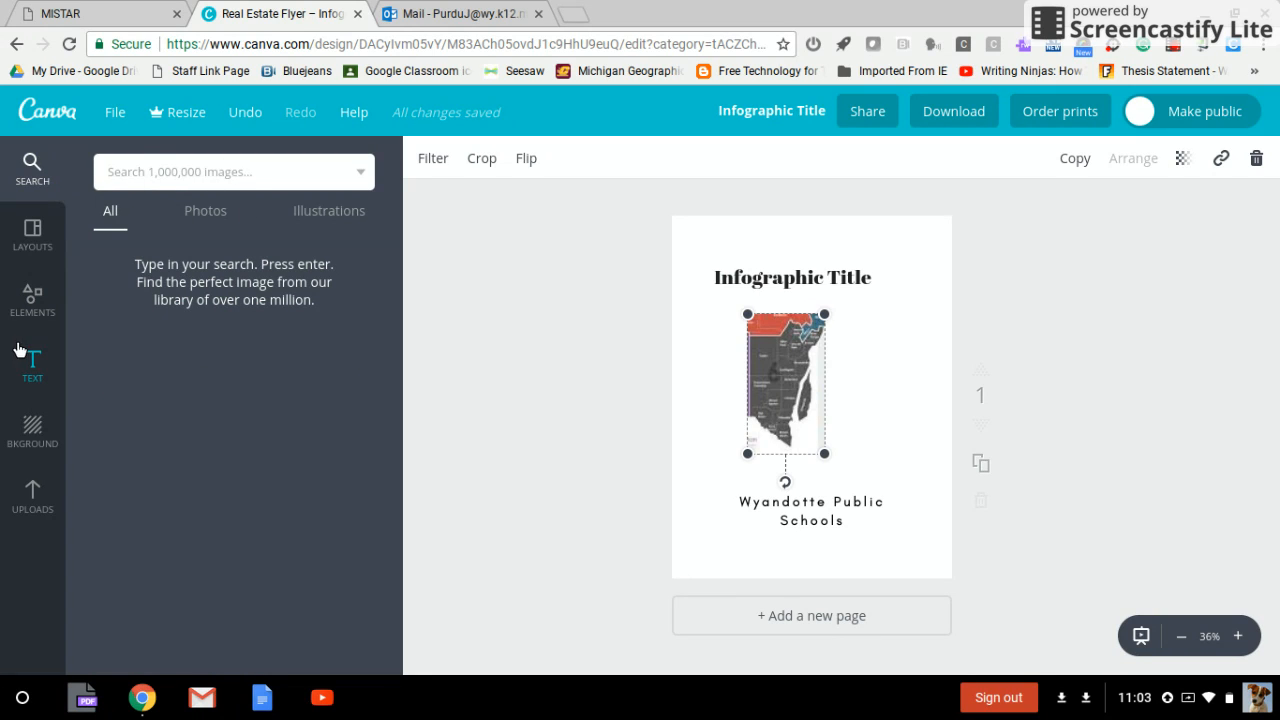
left_click(32, 297)
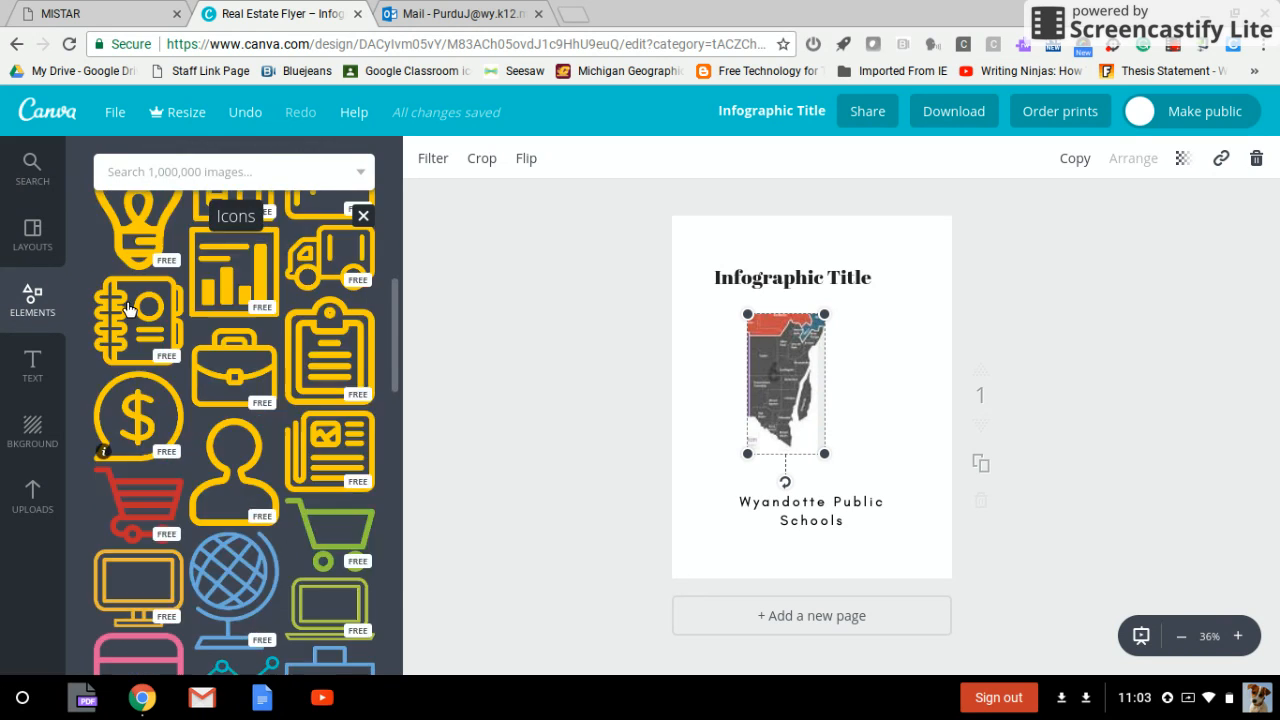
left_click(362, 215)
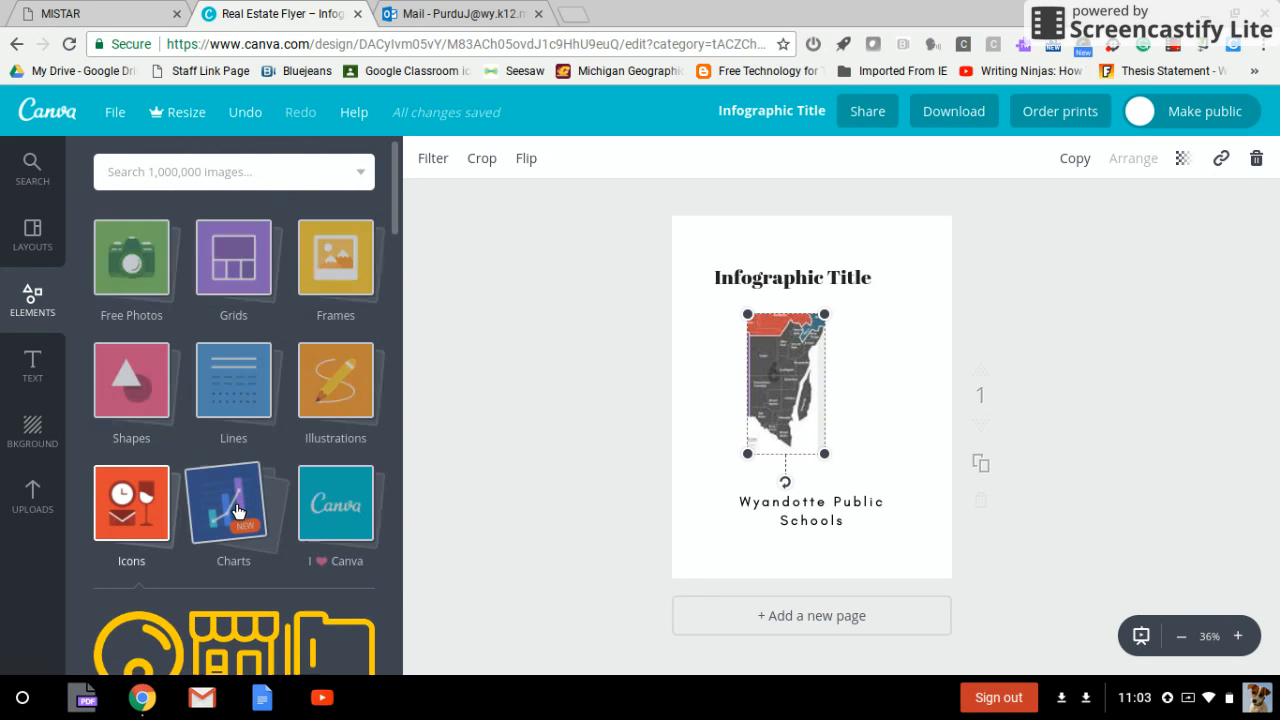
scroll("down", 3)
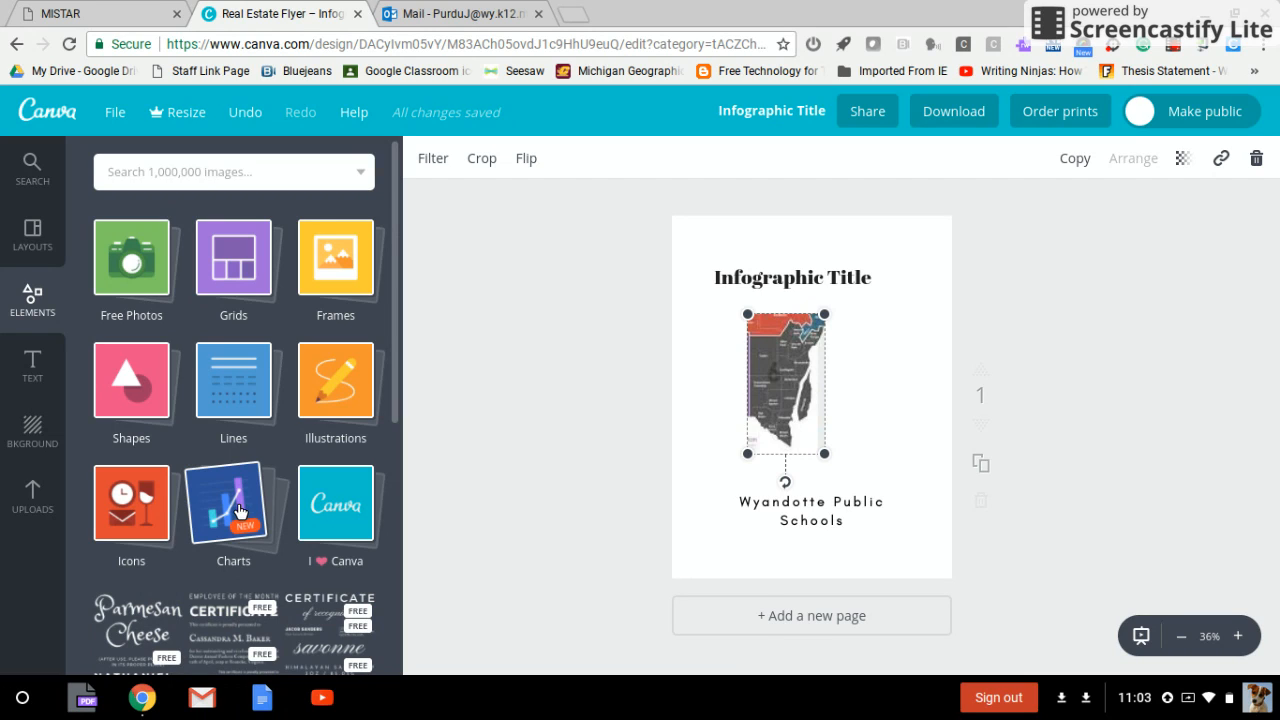
mouse_move(105, 378)
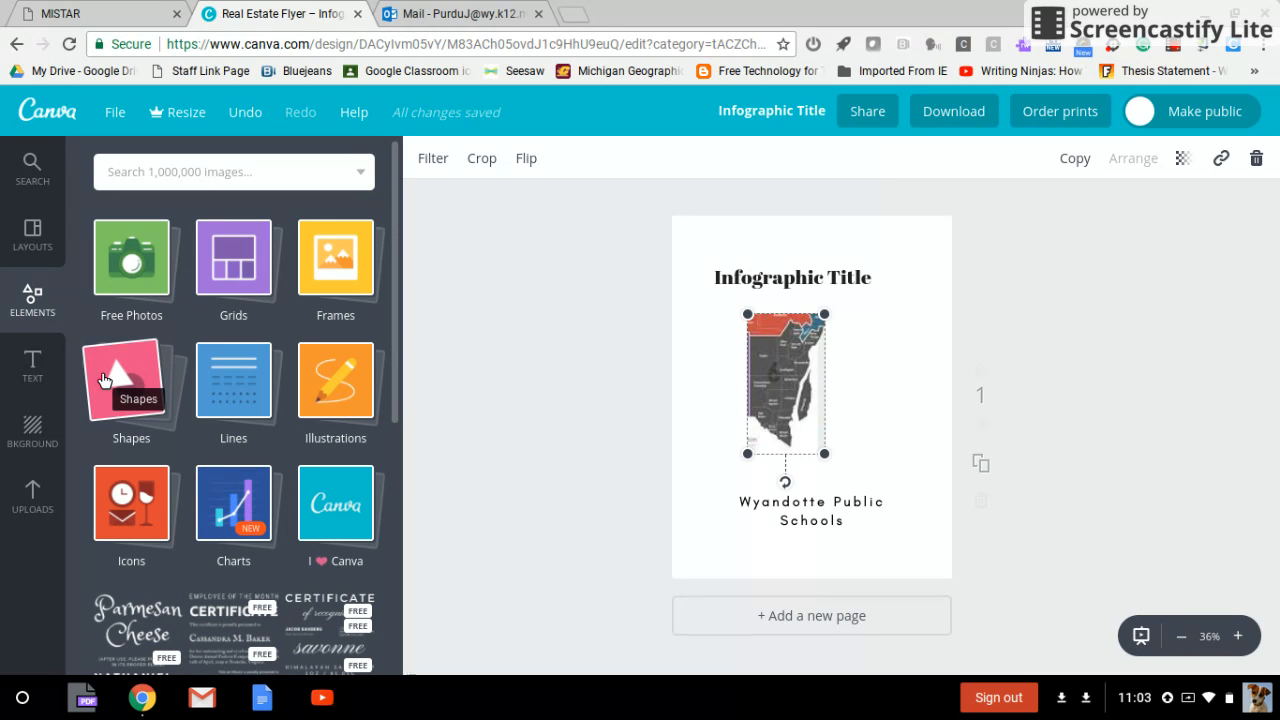
mouse_move(335, 258)
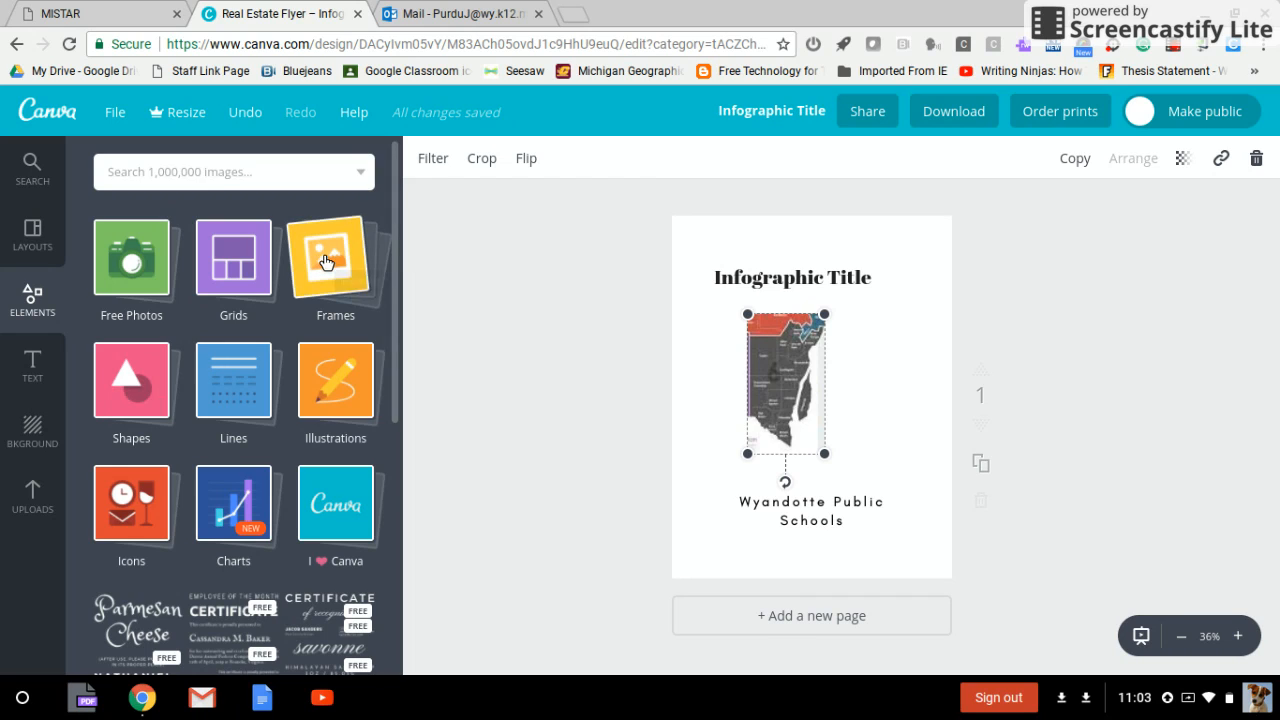
mouse_move(335, 260)
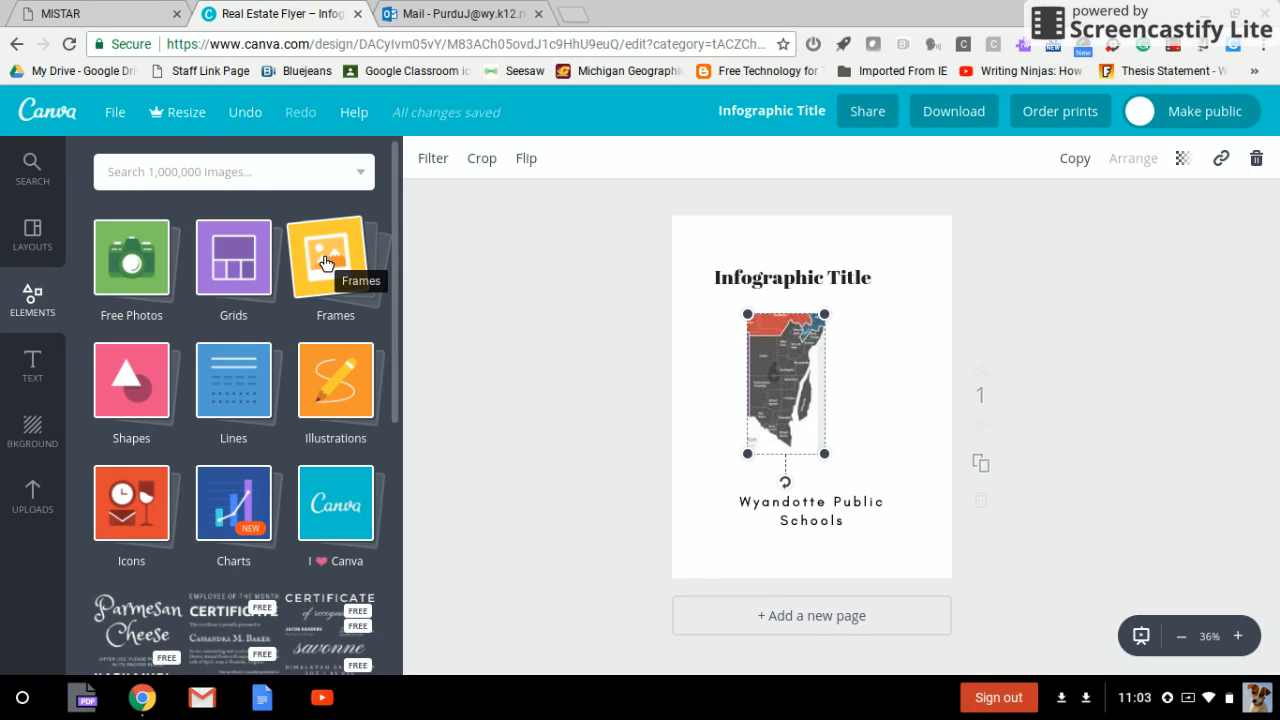
mouse_move(757, 328)
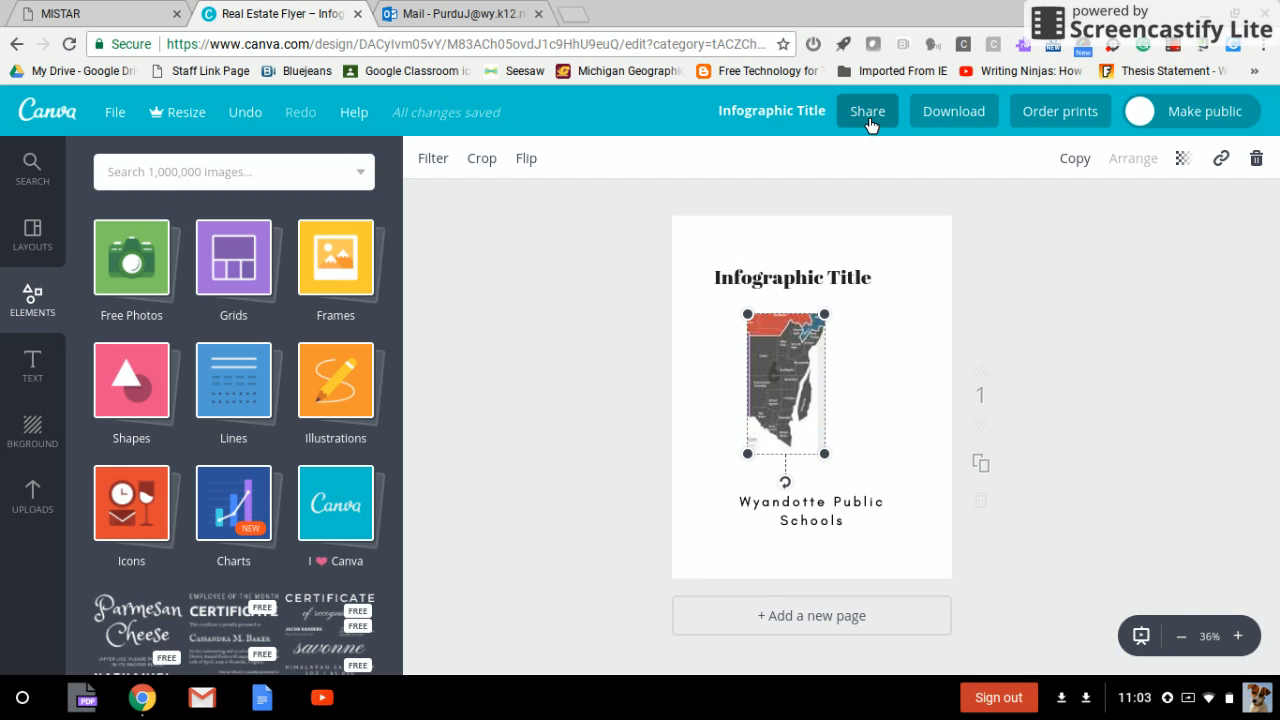
In the Share dialog, begin typing the invite address 'trude'
left_click(866, 111)
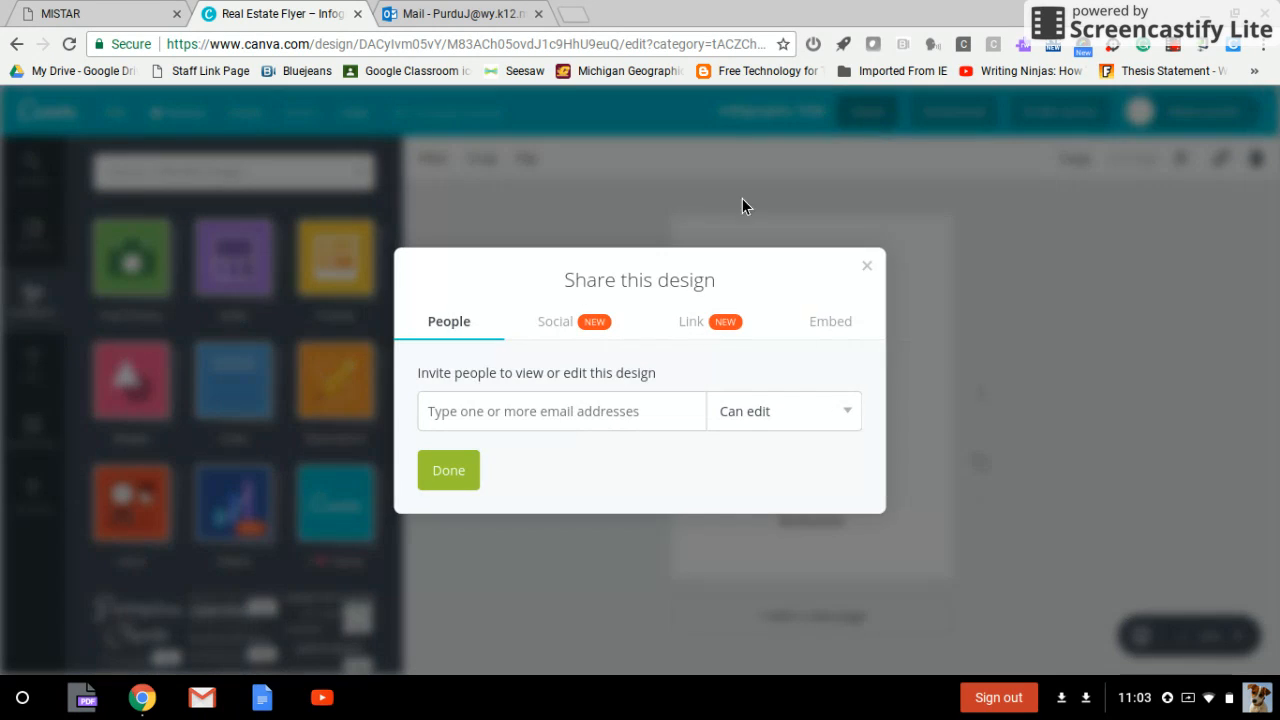
left_click(561, 411)
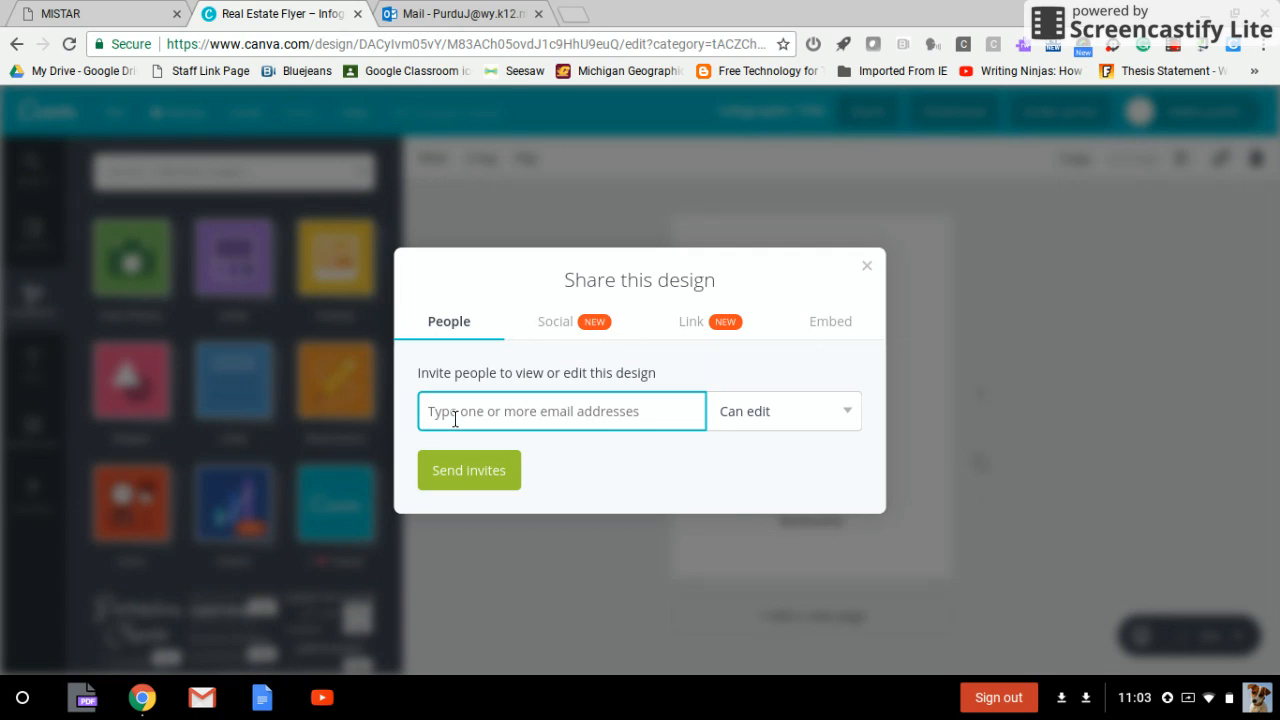
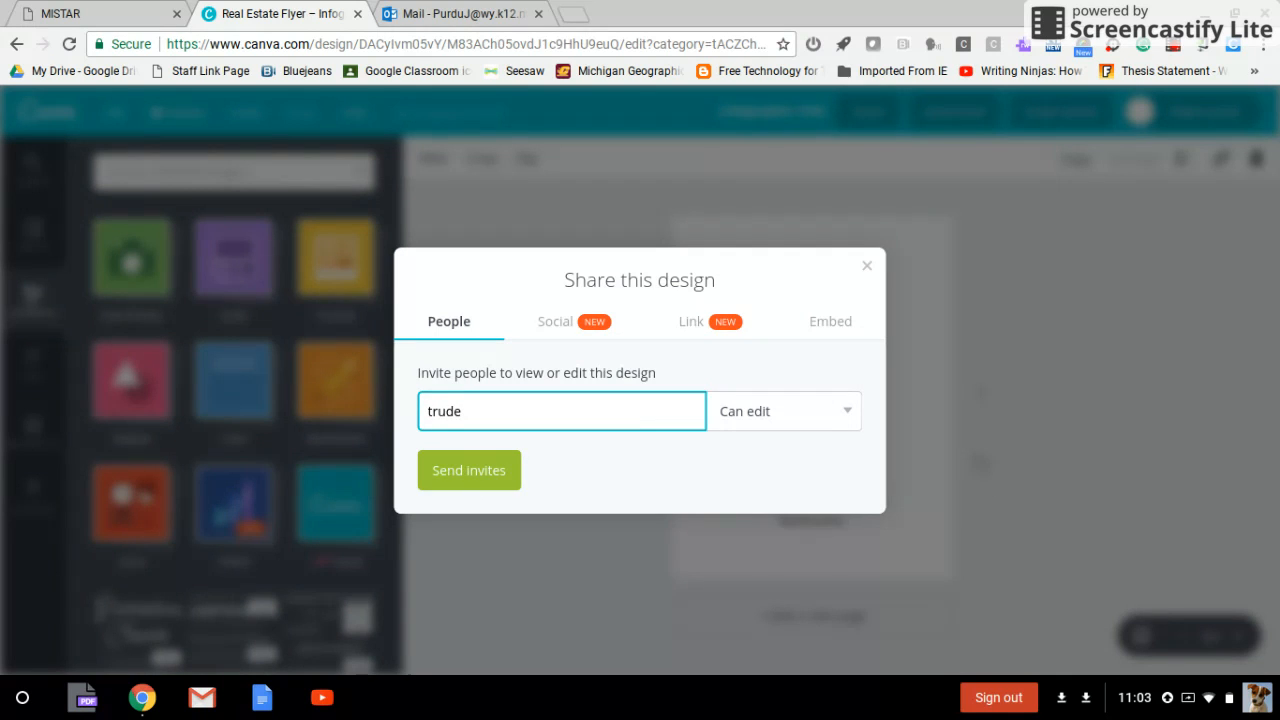
mouse_move(462, 379)
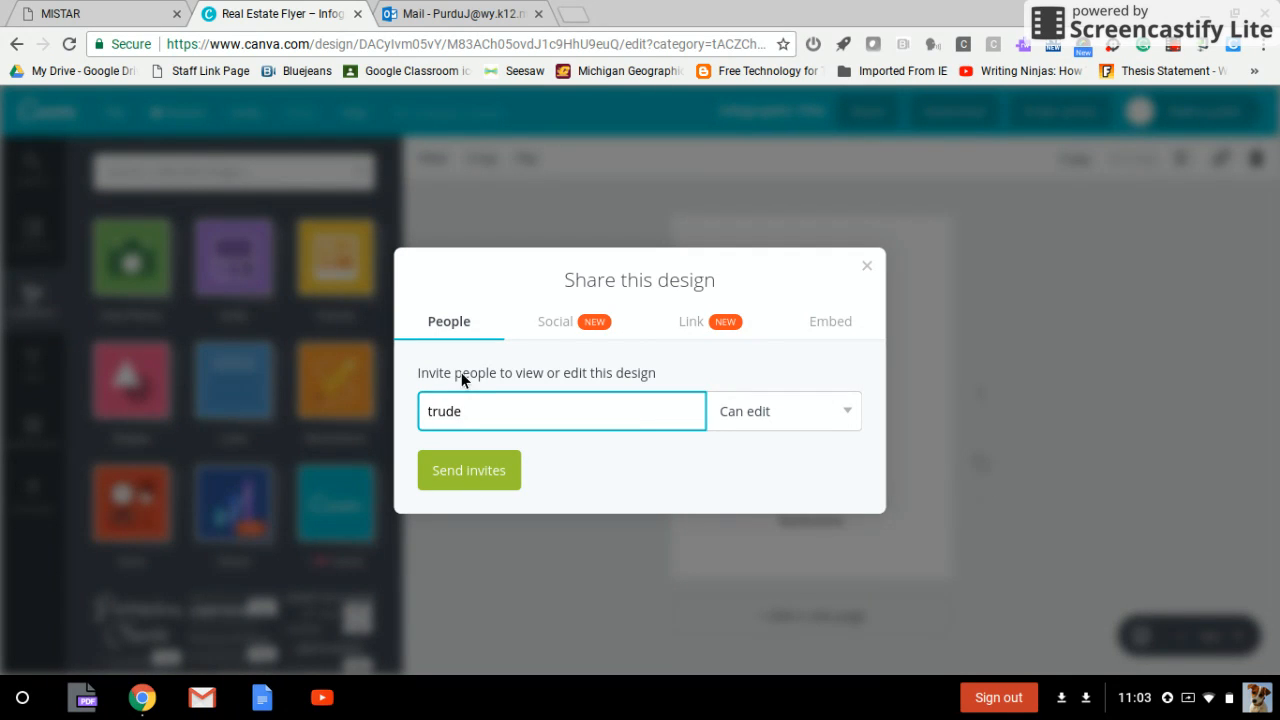
mouse_move(456, 14)
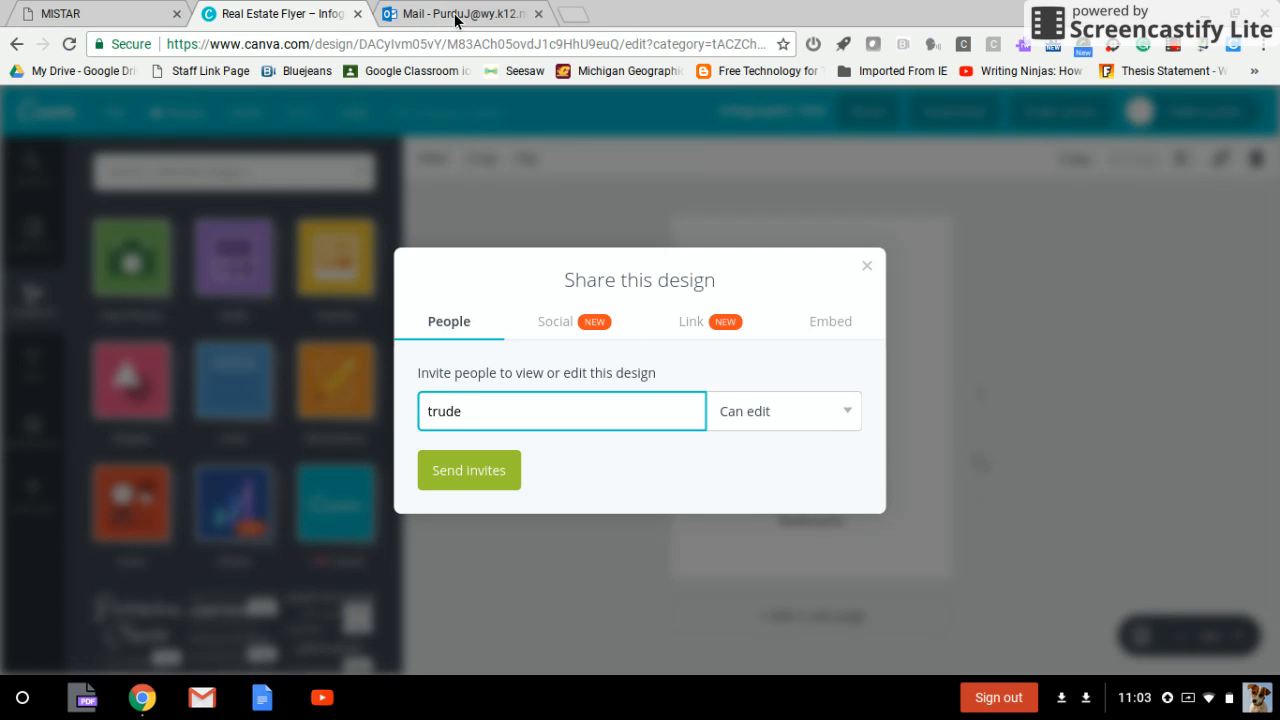
mouse_move(456, 14)
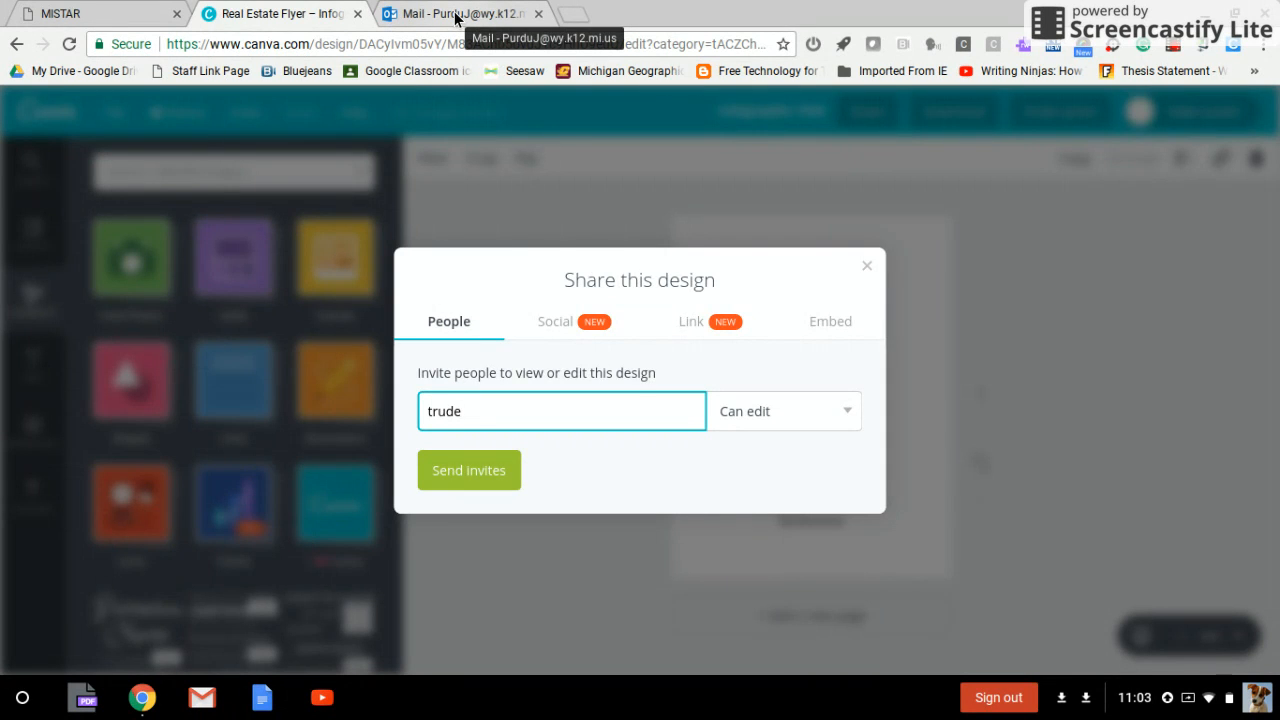
left_click(460, 13)
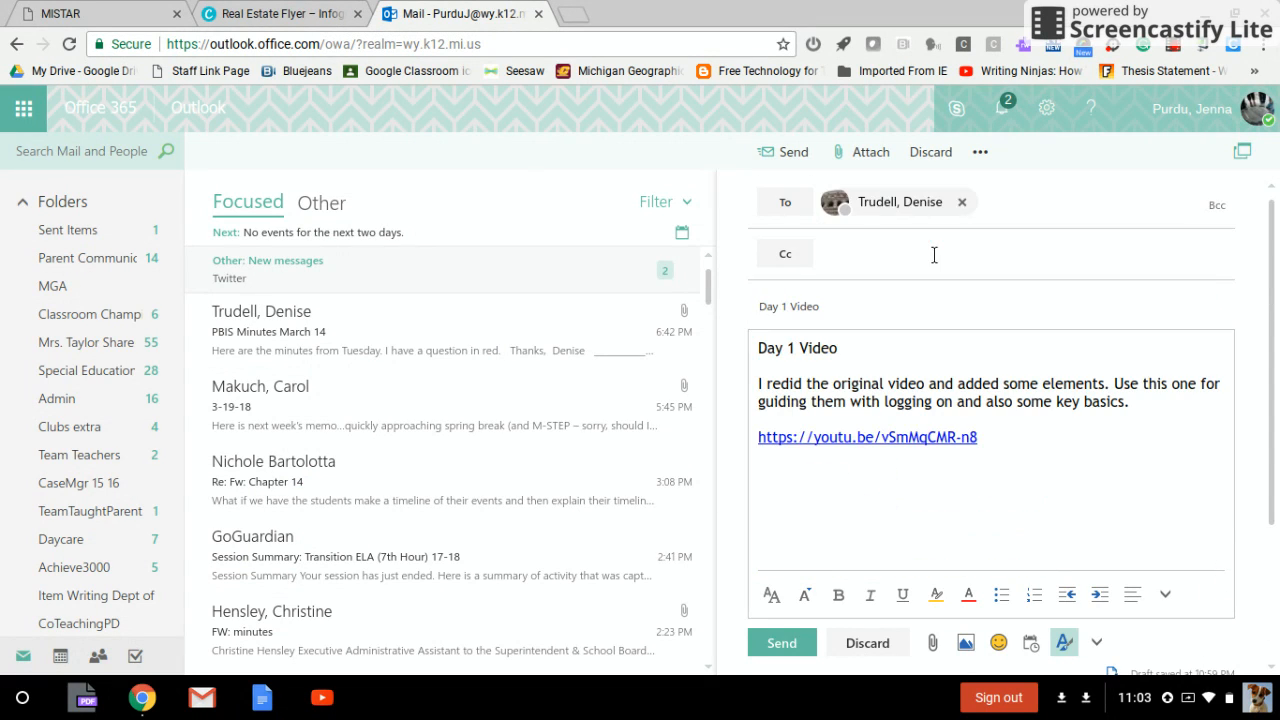
mouse_move(888, 202)
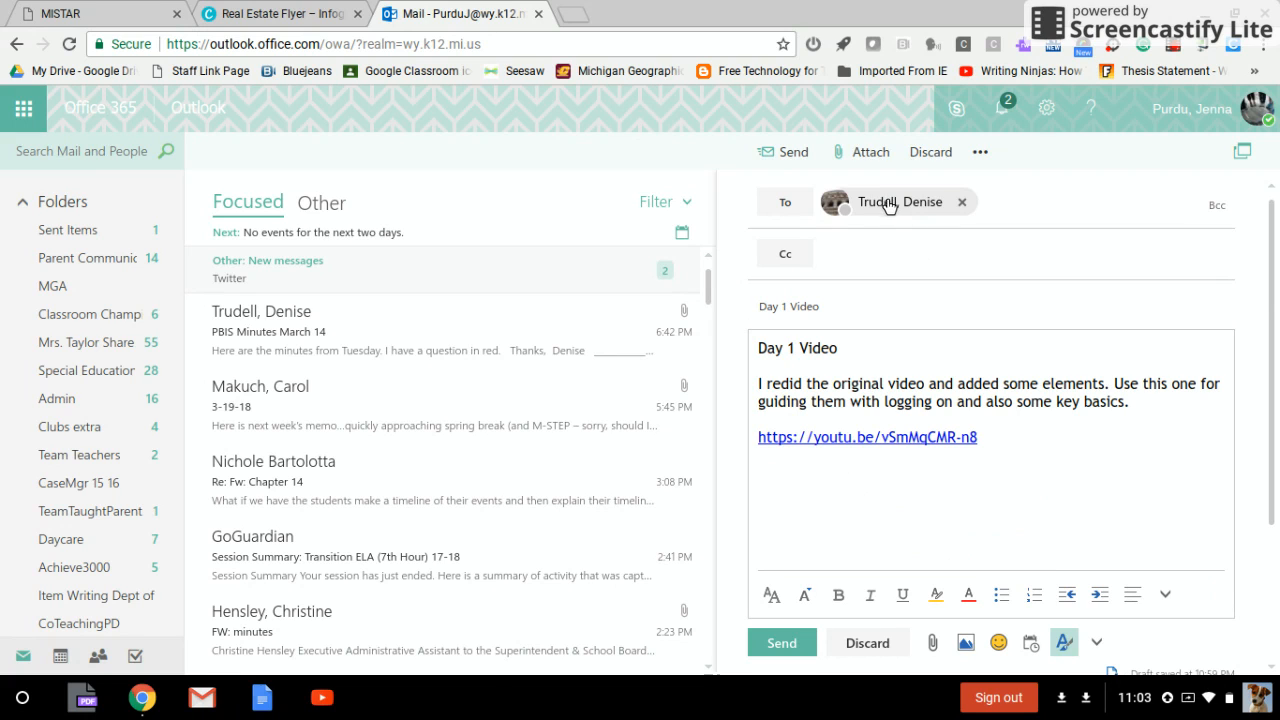
left_click(893, 202)
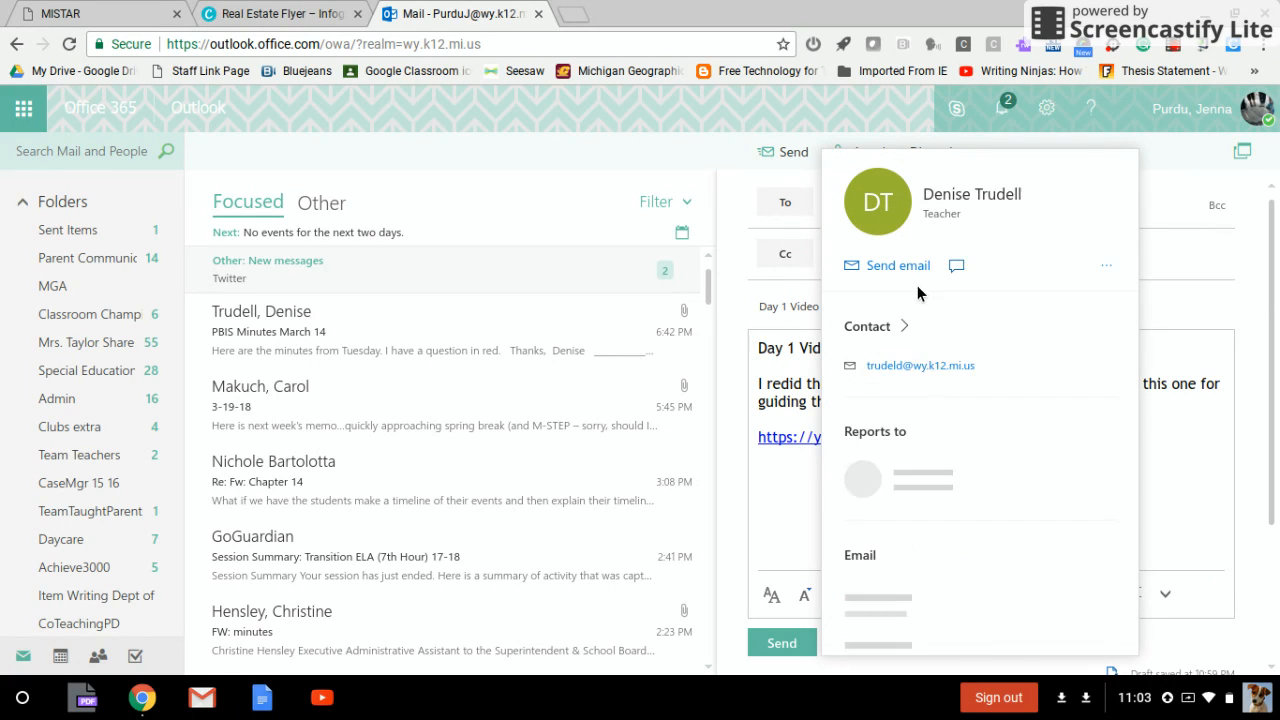
left_click(280, 13)
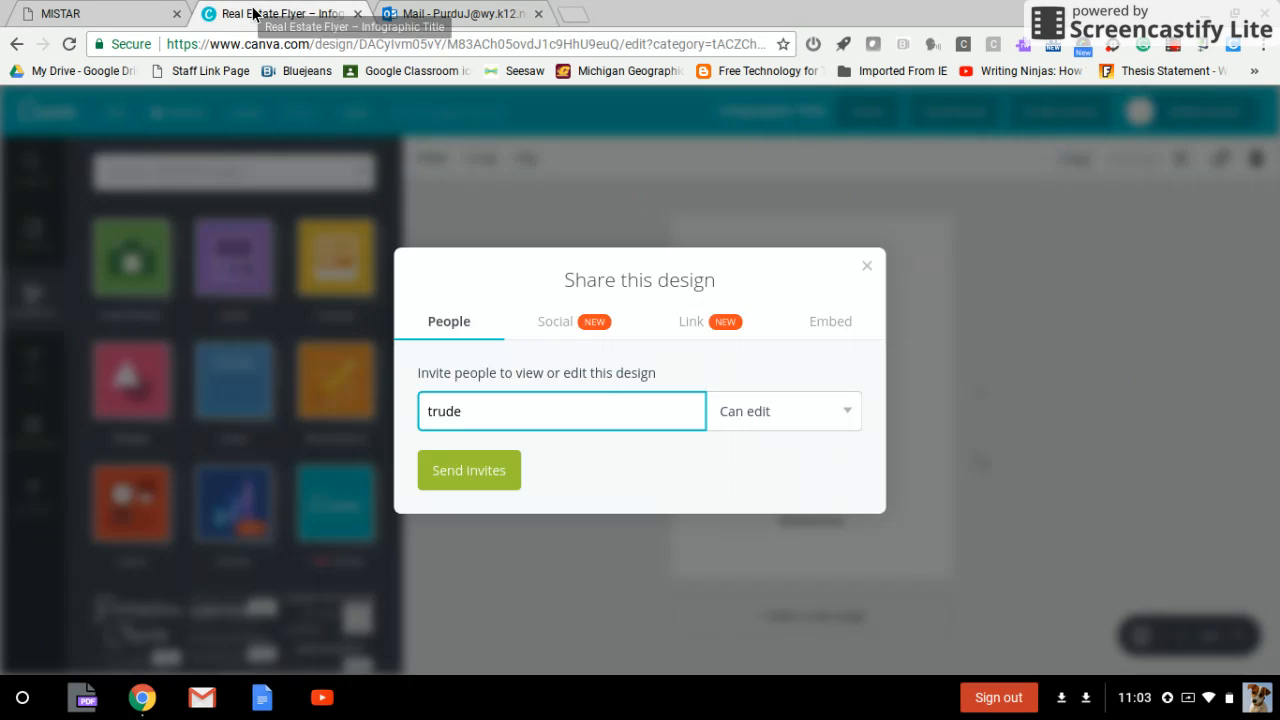
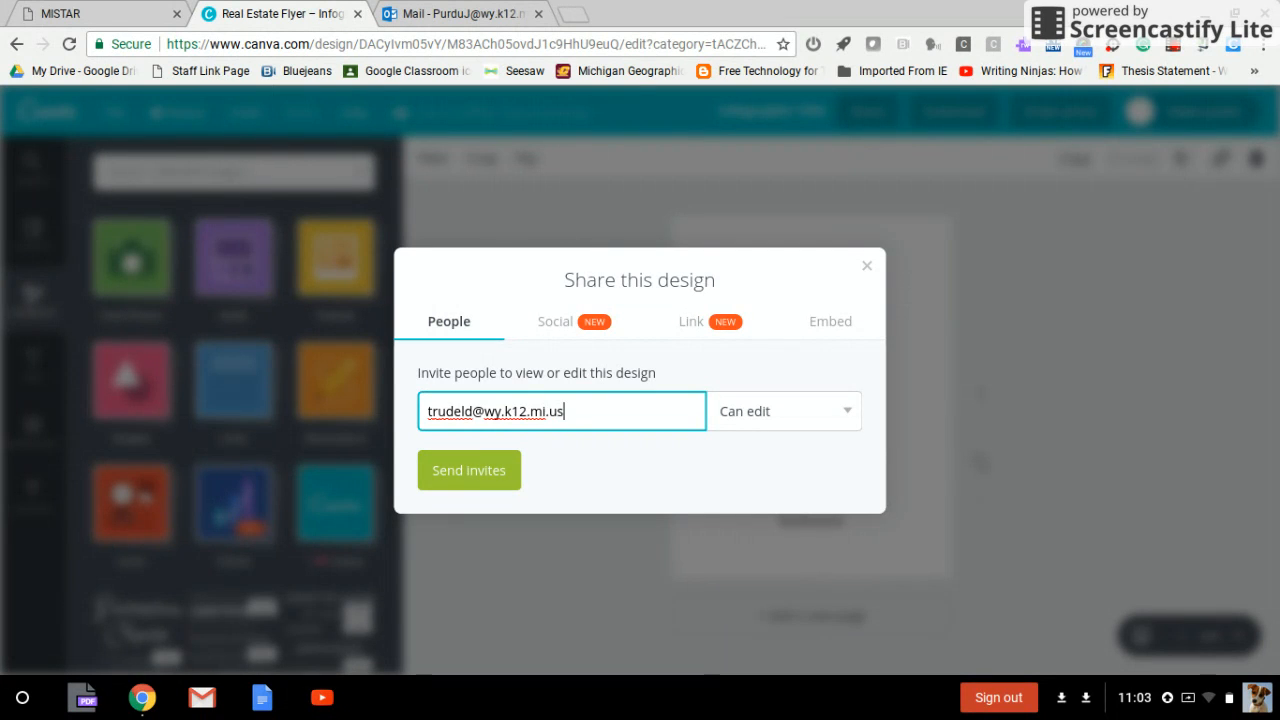
mouse_move(469, 470)
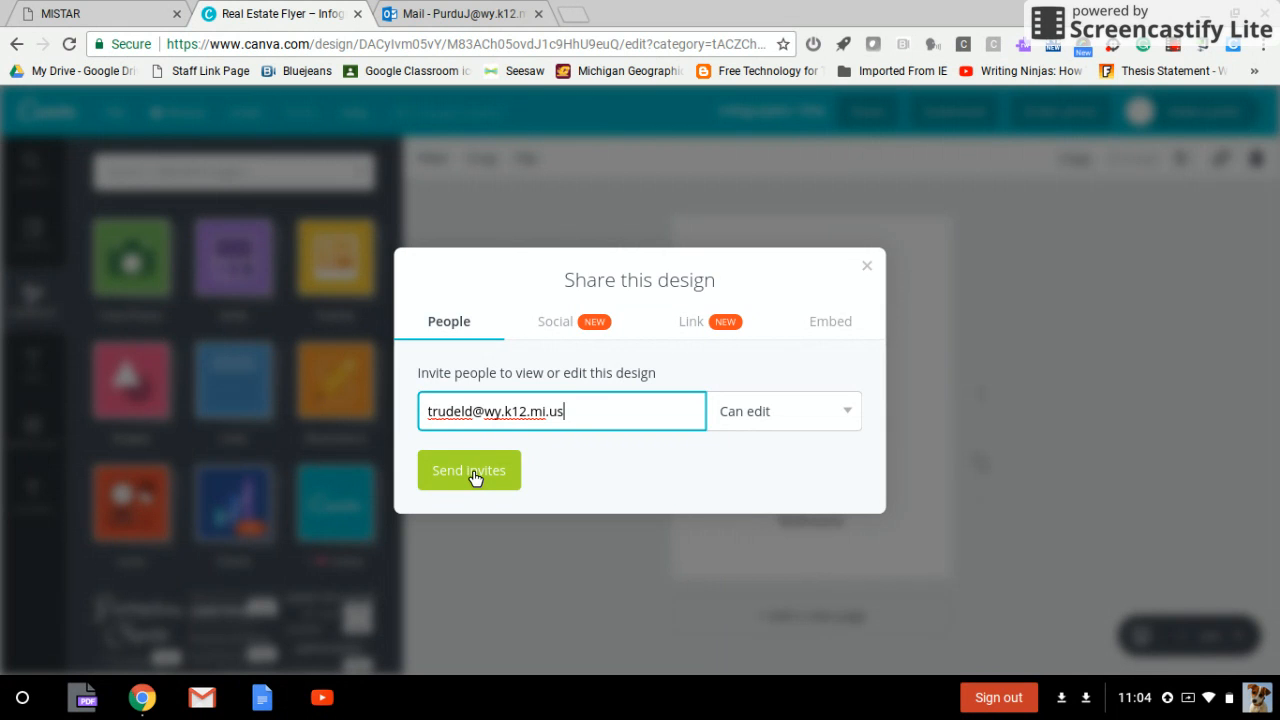
mouse_move(865, 266)
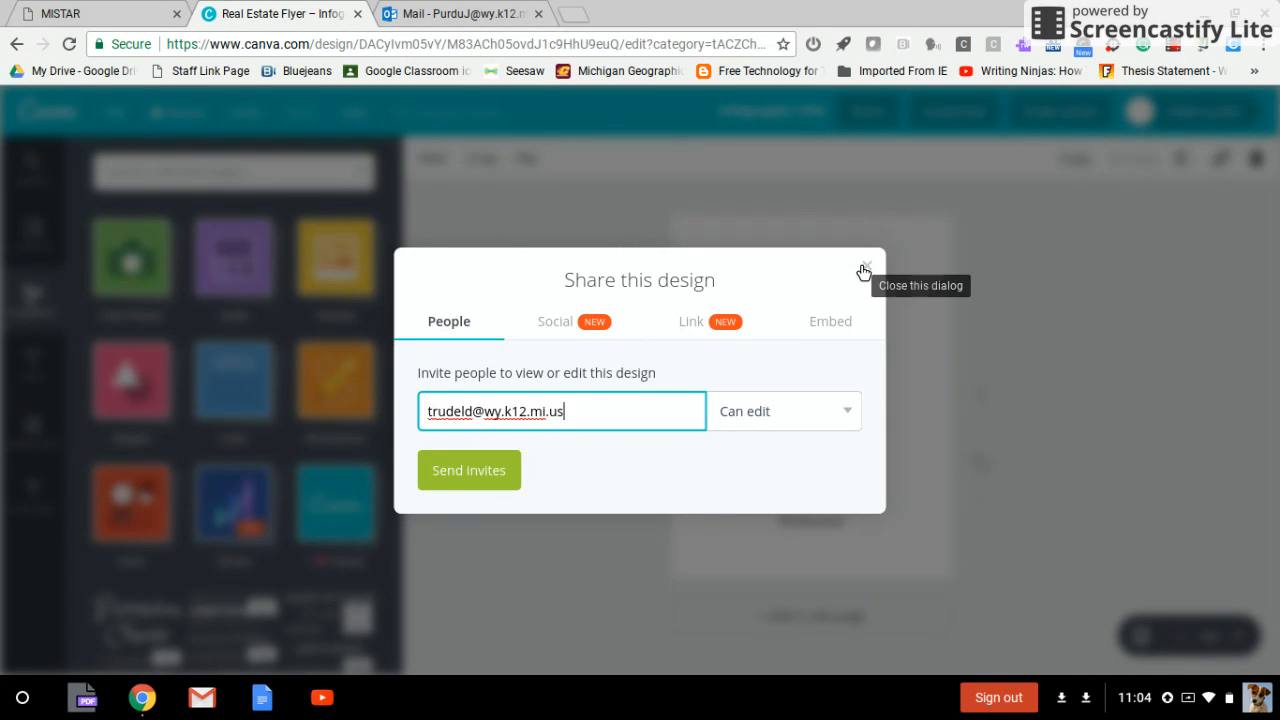
left_click(864, 267)
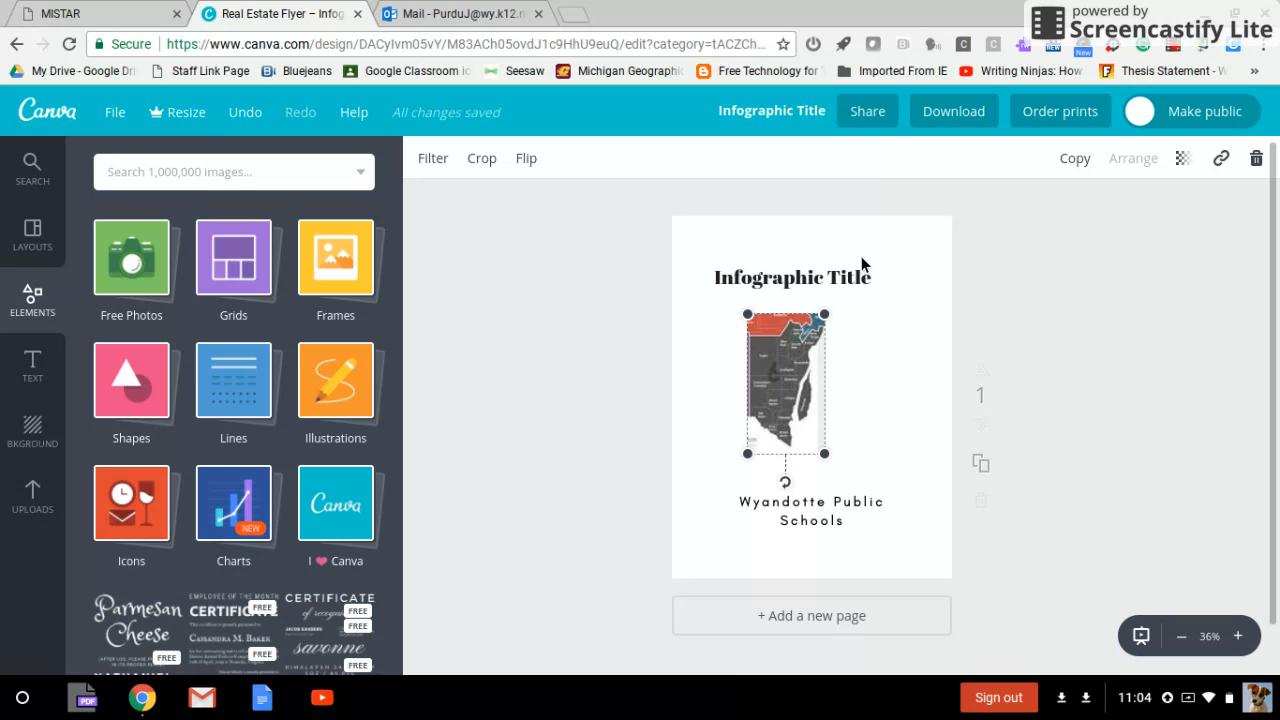
mouse_move(774, 225)
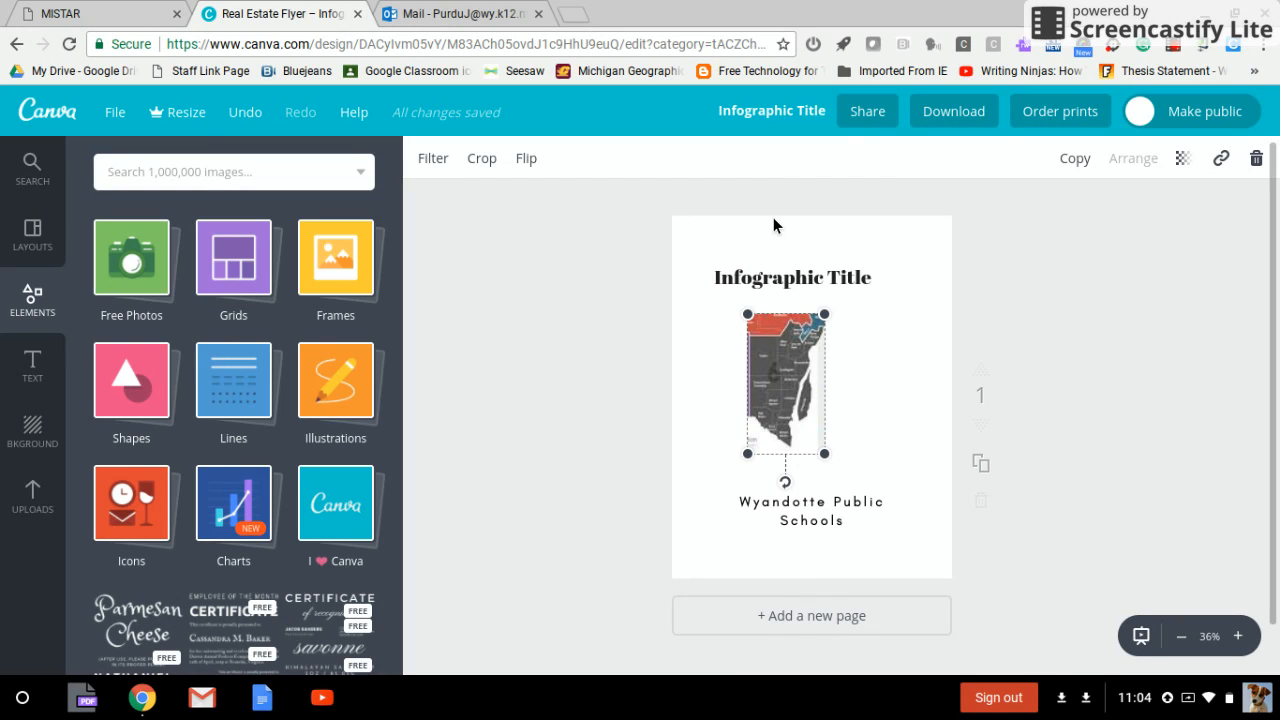
mouse_move(620, 70)
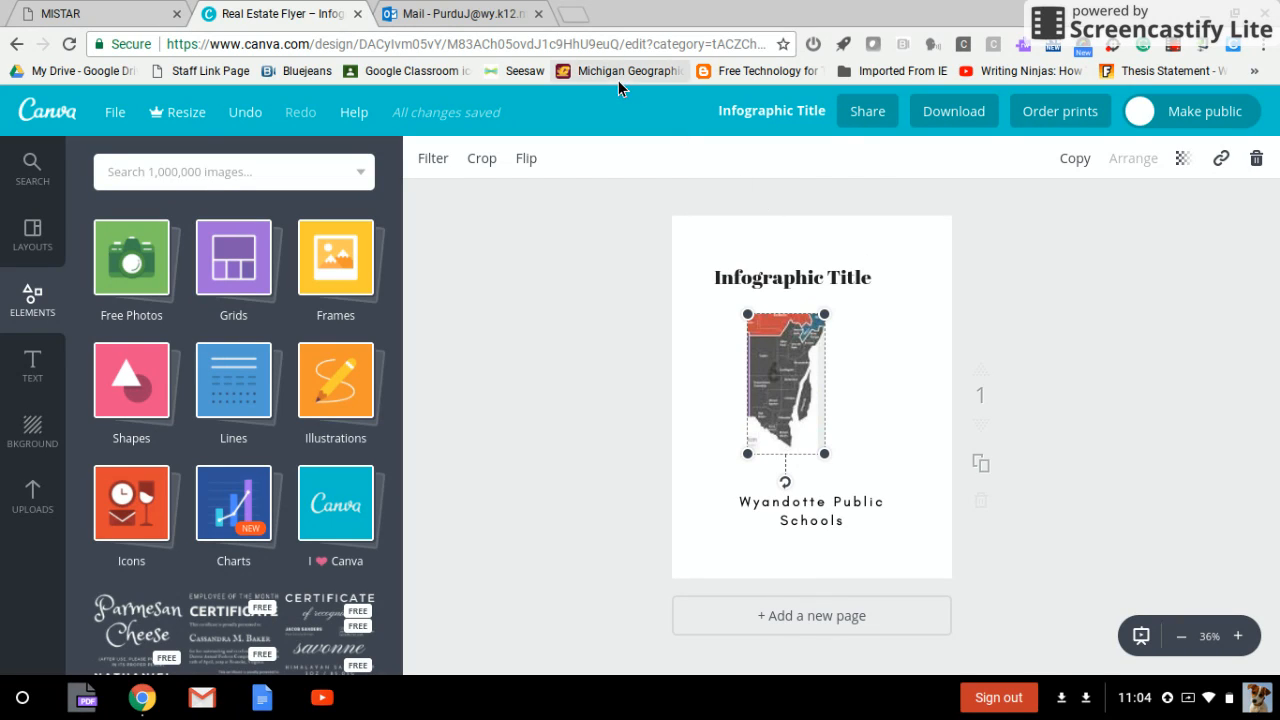
mouse_move(518, 380)
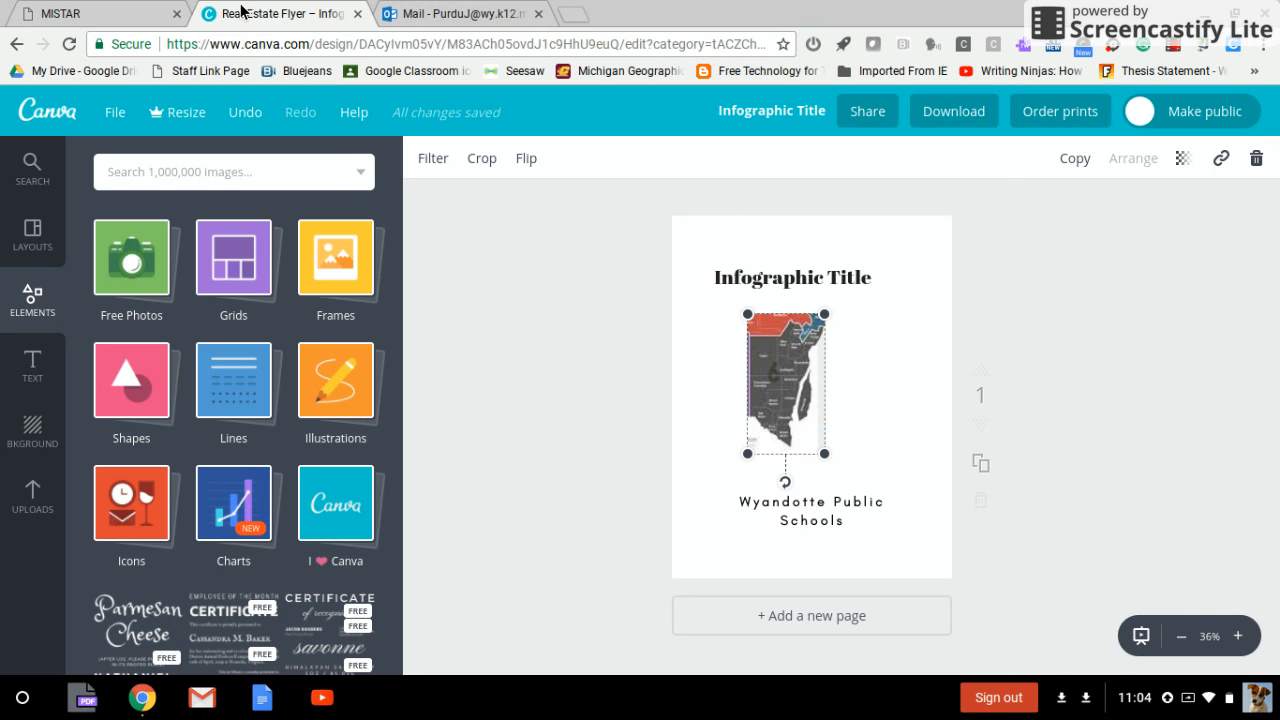
mouse_move(540, 256)
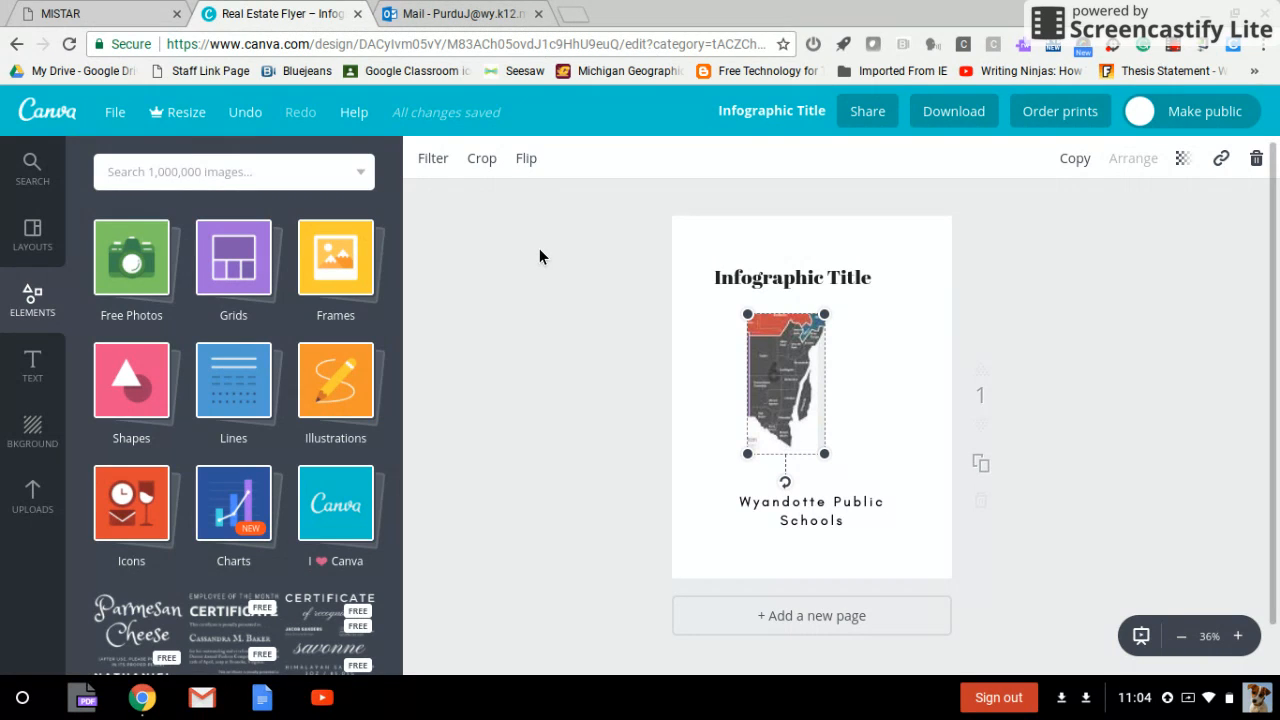